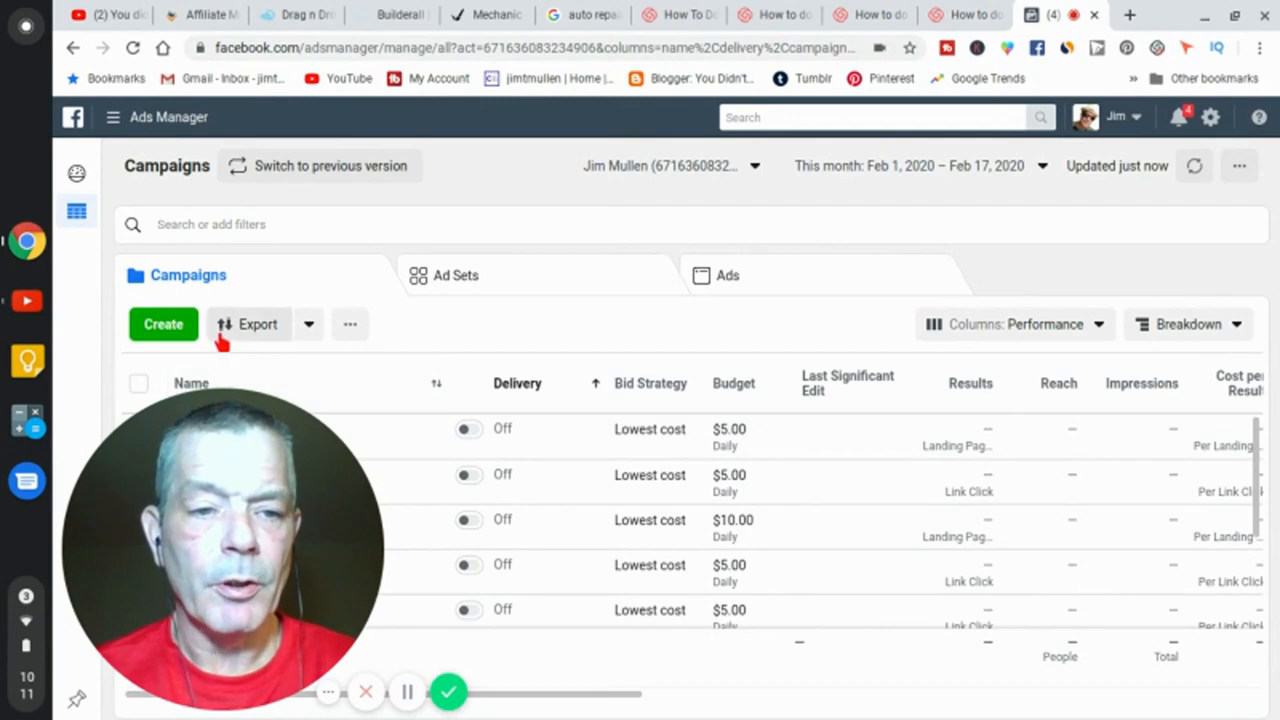
- Start a new campaign from the Campaigns tab to reach the objective choices
click(163, 323)
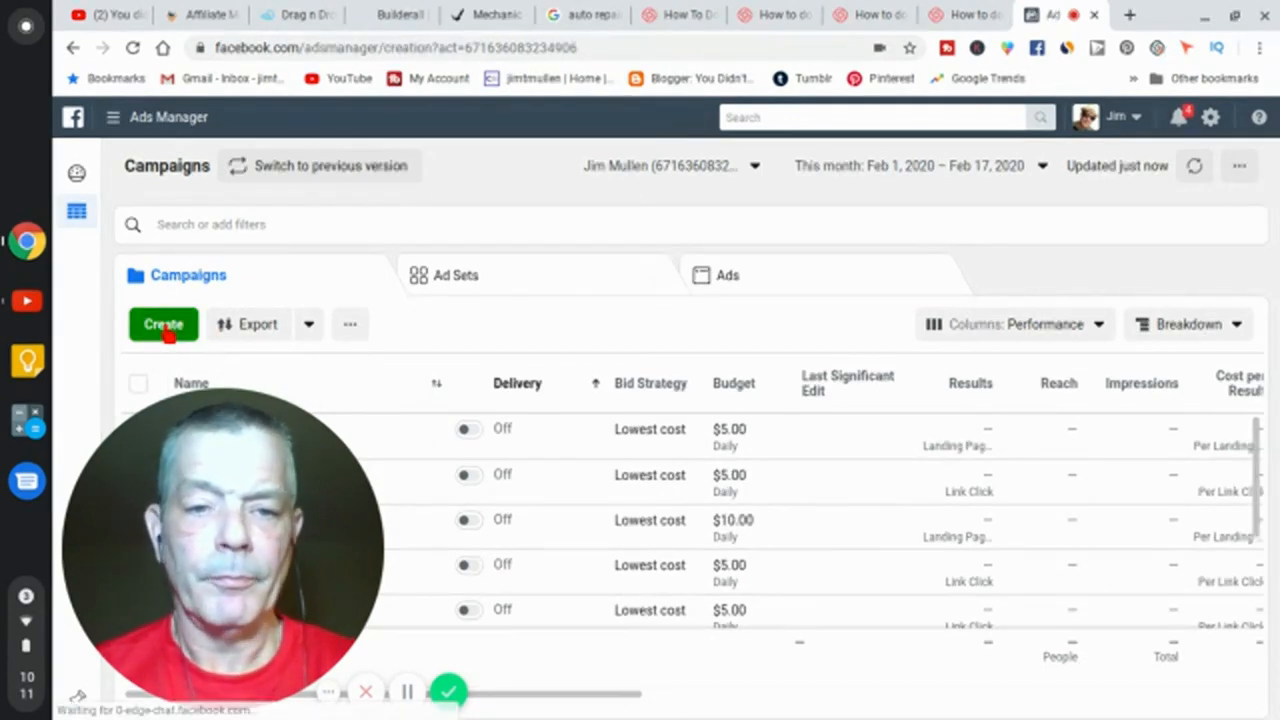
click(163, 323)
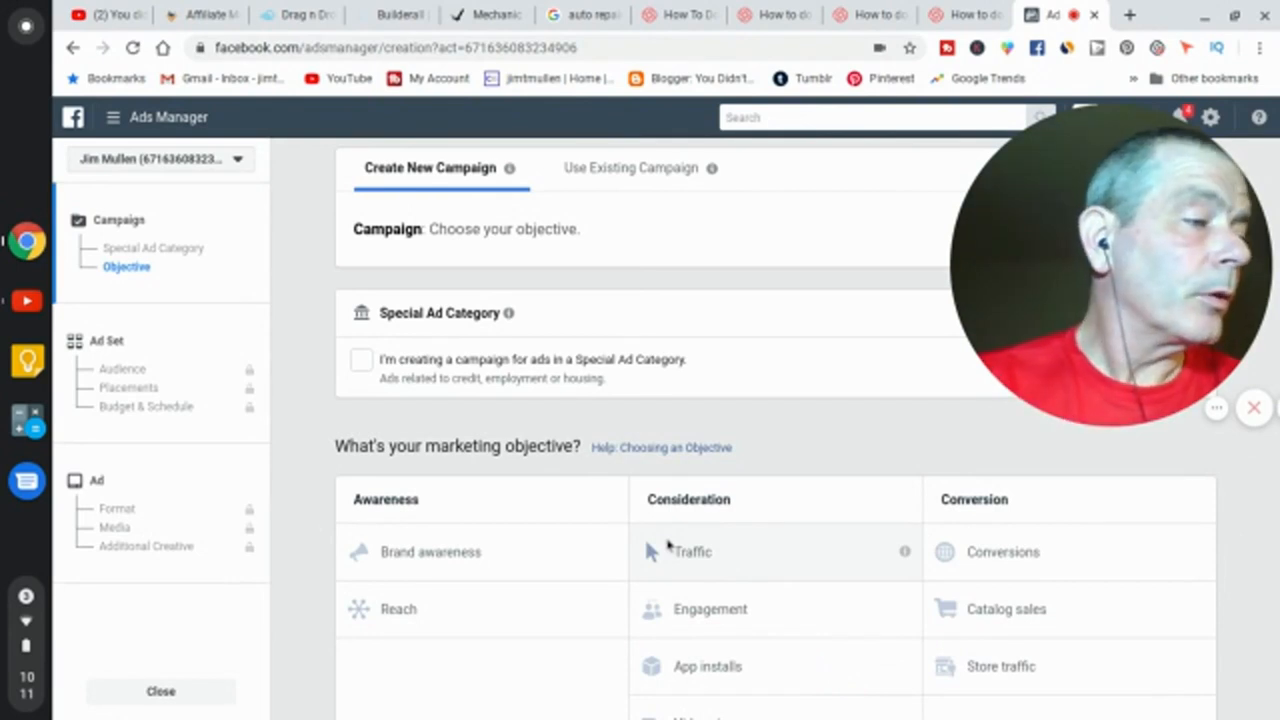
mouse_move(650, 551)
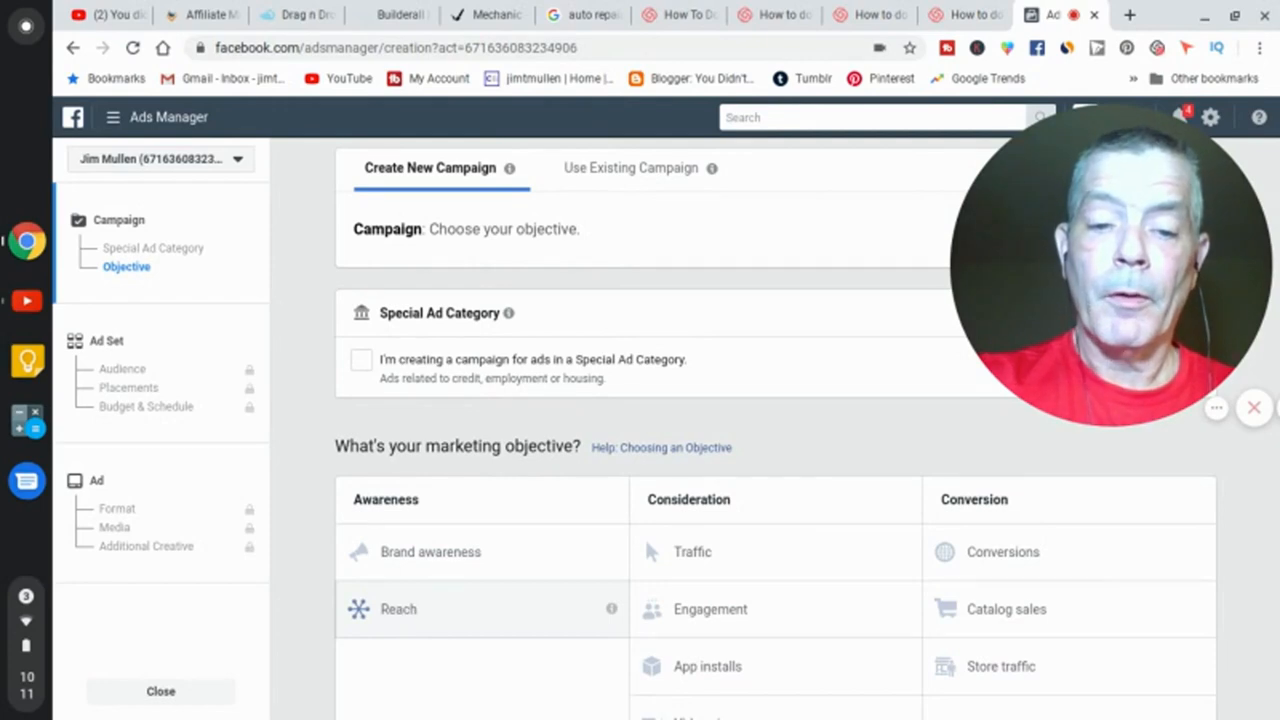
- Choose the Reach objective, keep the name Reach, and enter a $5 daily budget
click(398, 609)
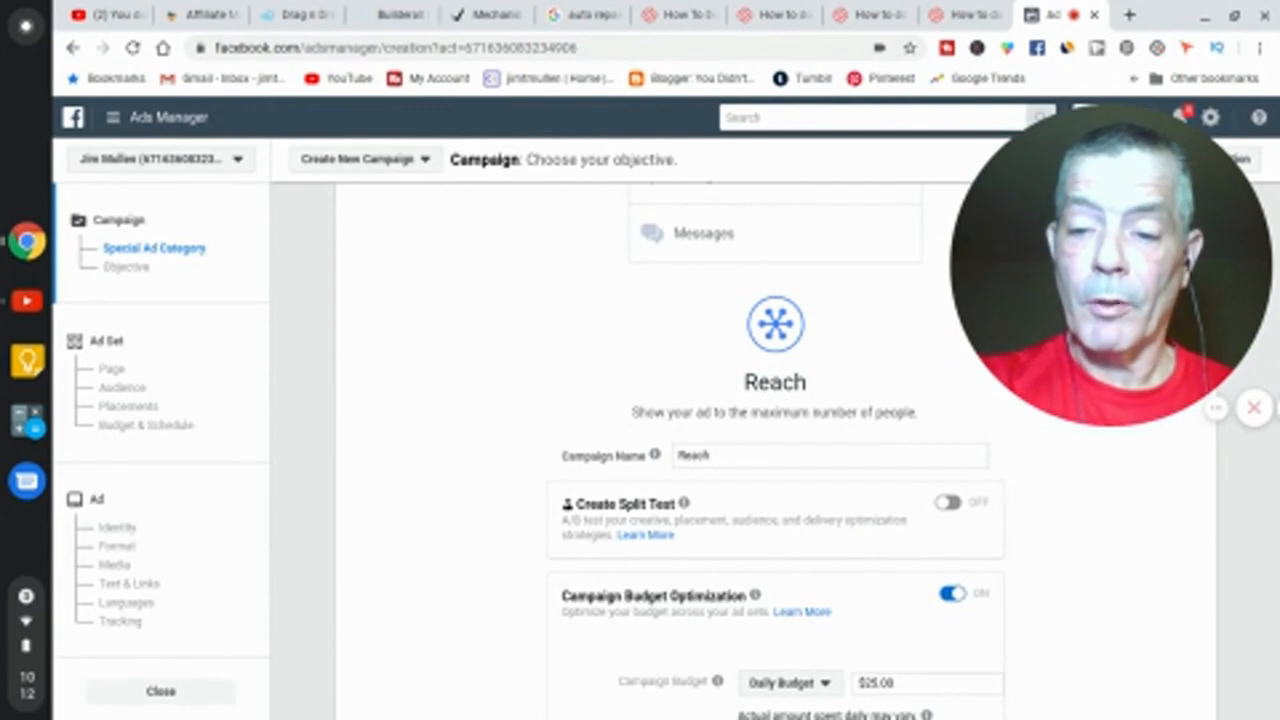
scroll(down, 3)
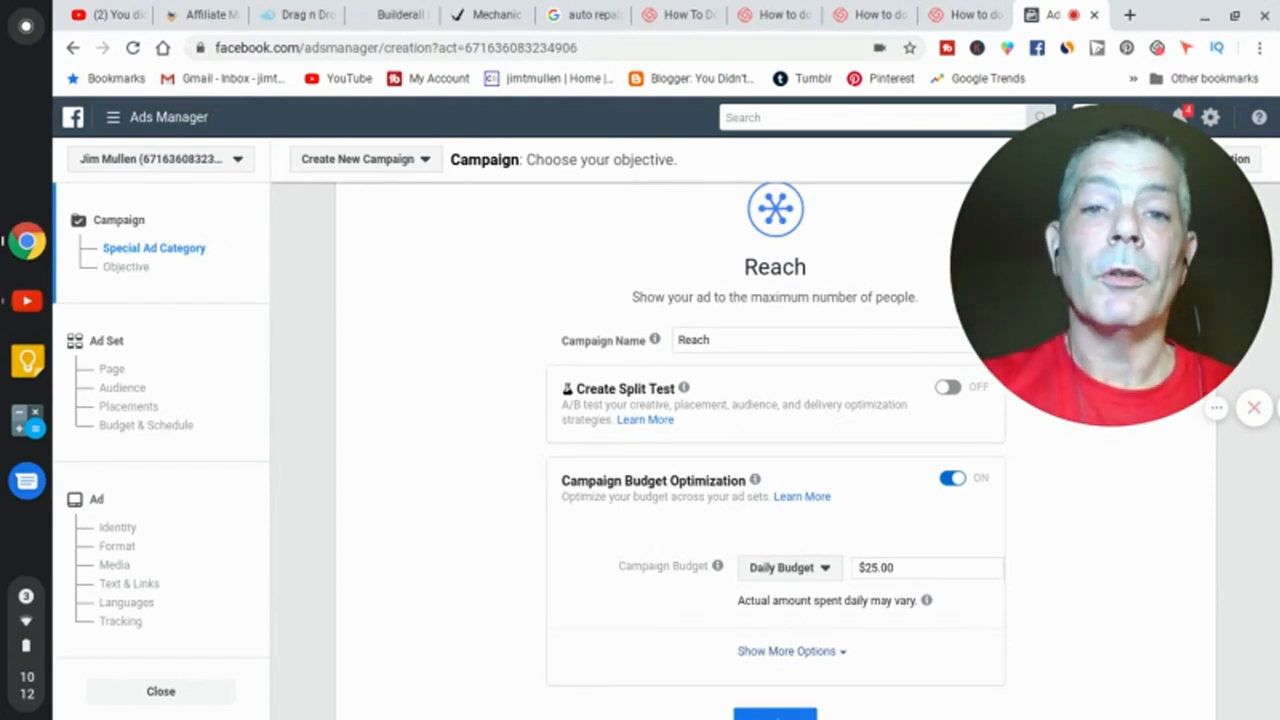
mouse_move(808, 528)
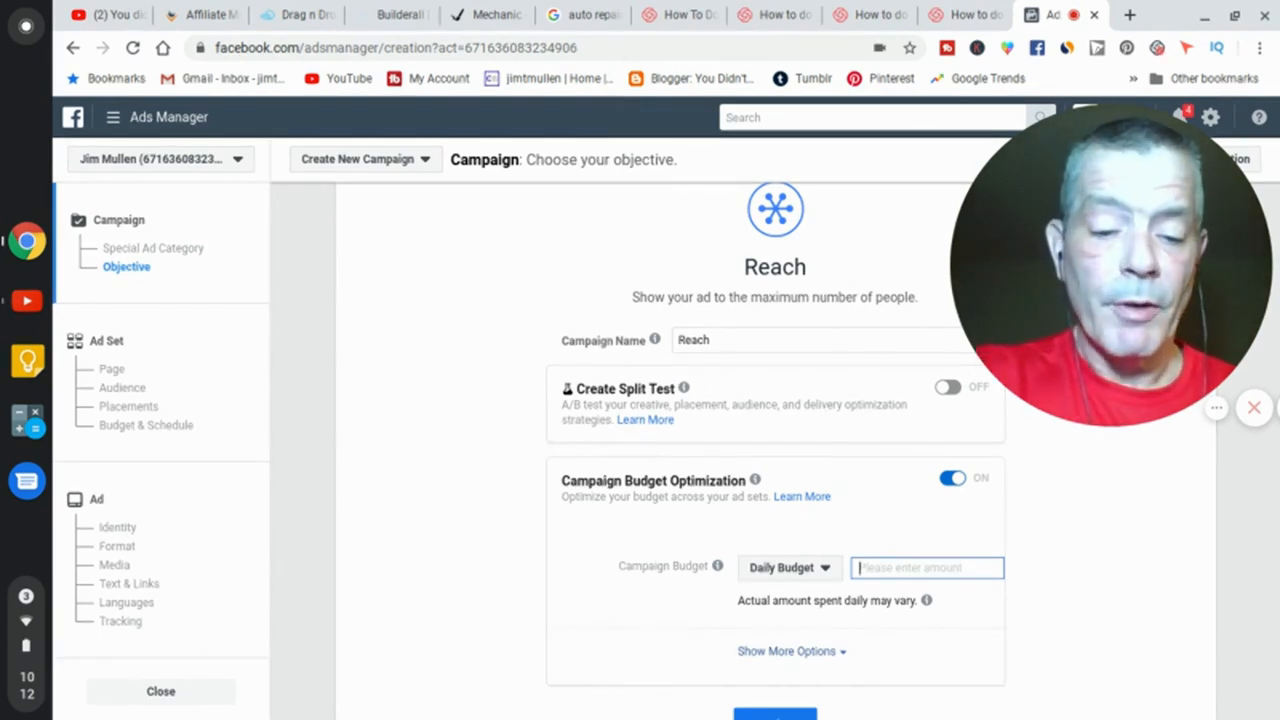
text(5.00)
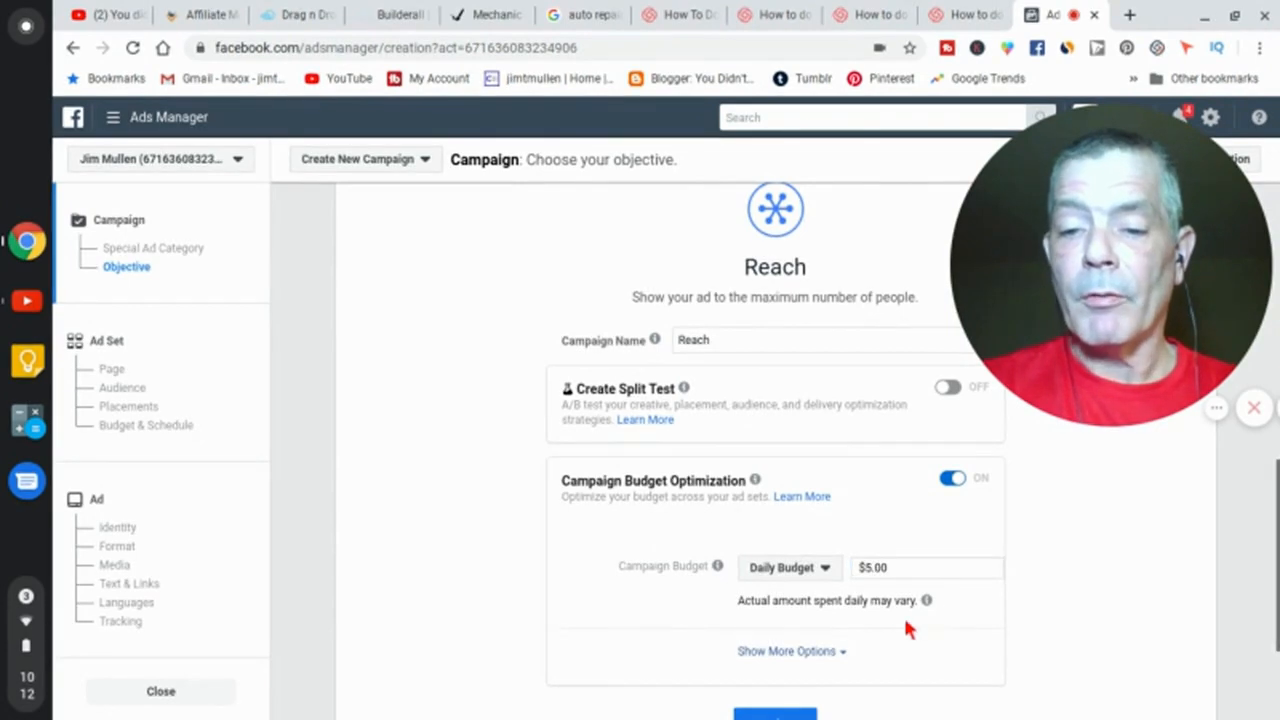
mouse_move(908, 628)
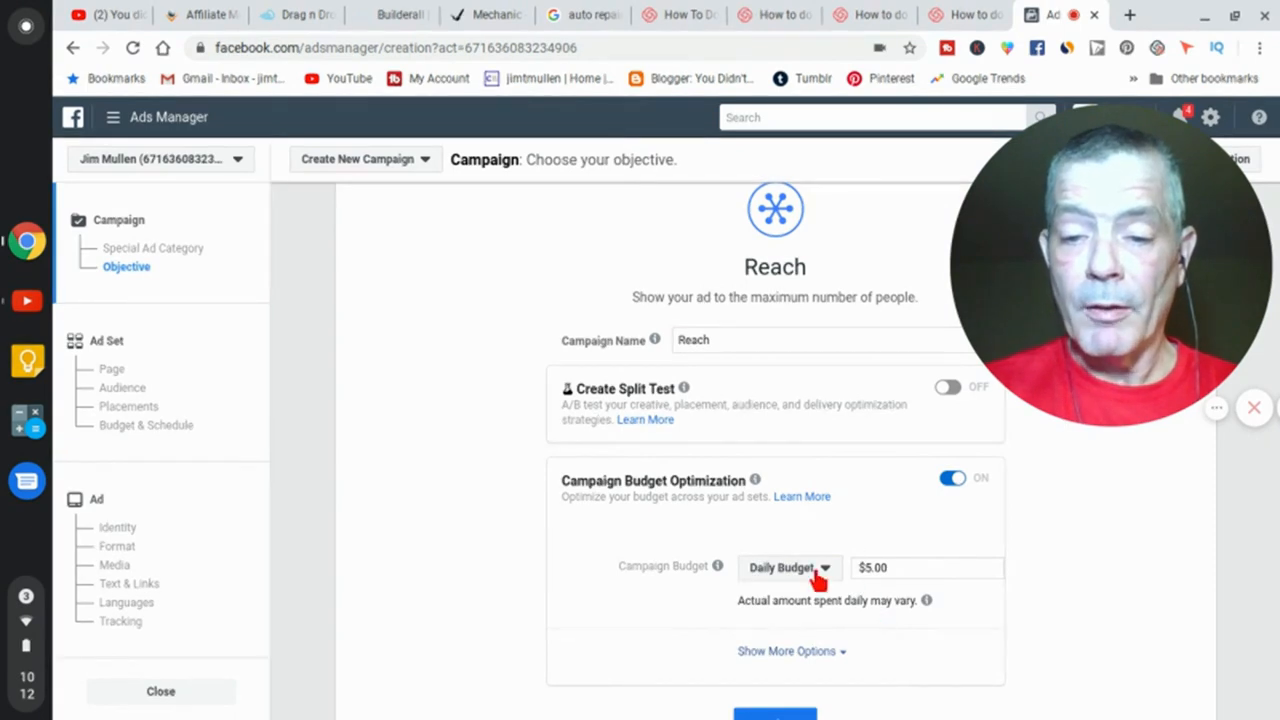
mouse_move(762, 623)
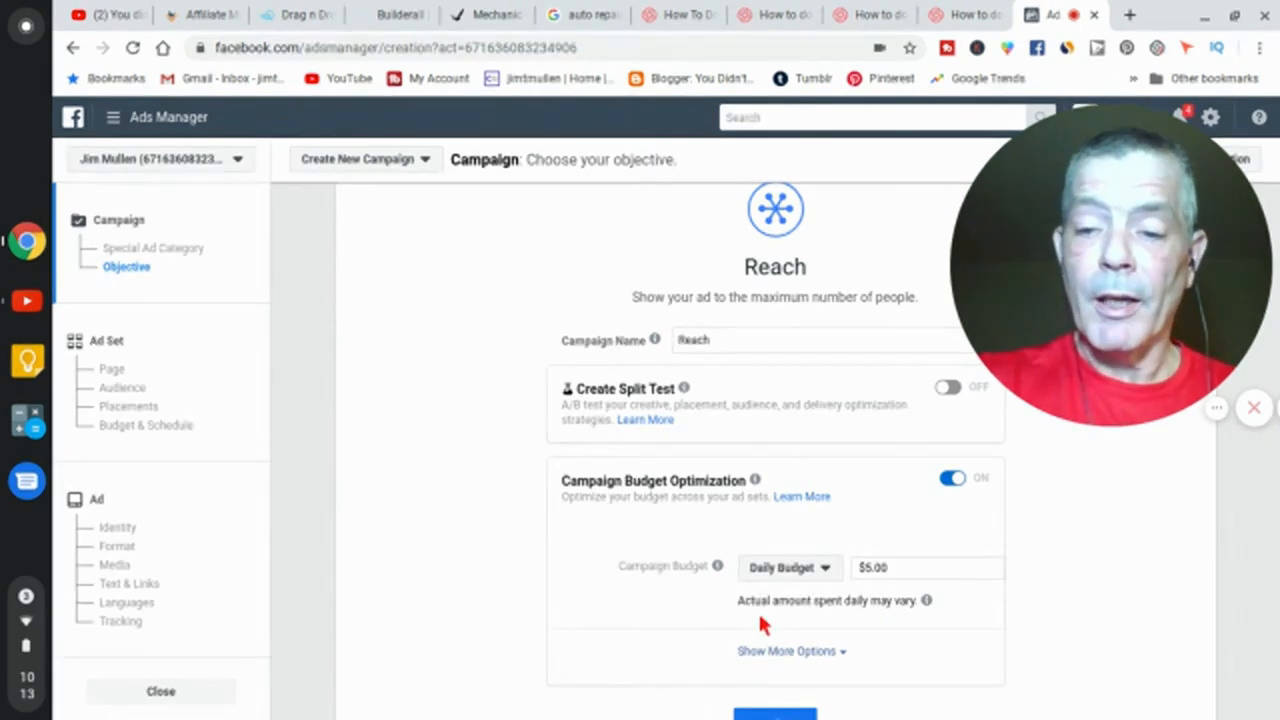
scroll(down, 3)
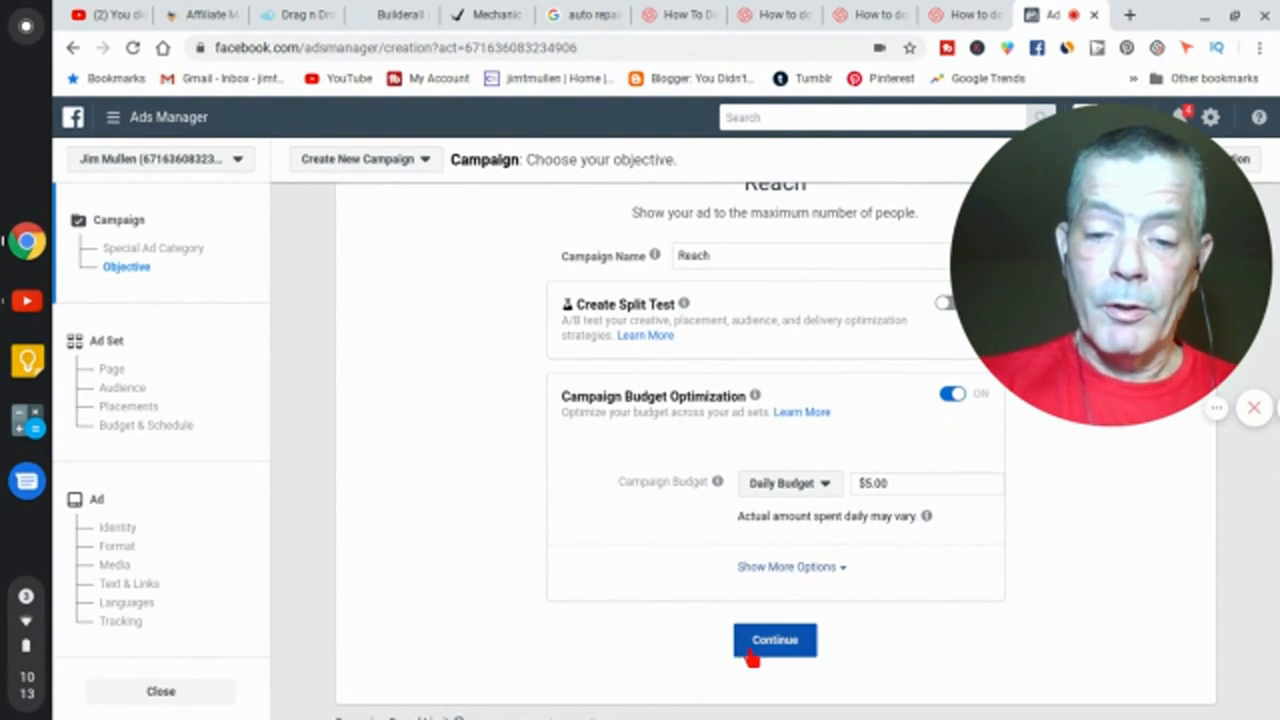
- Continue from the campaign to the US - 18+ ad set for Builderall Crazy Crew
click(774, 640)
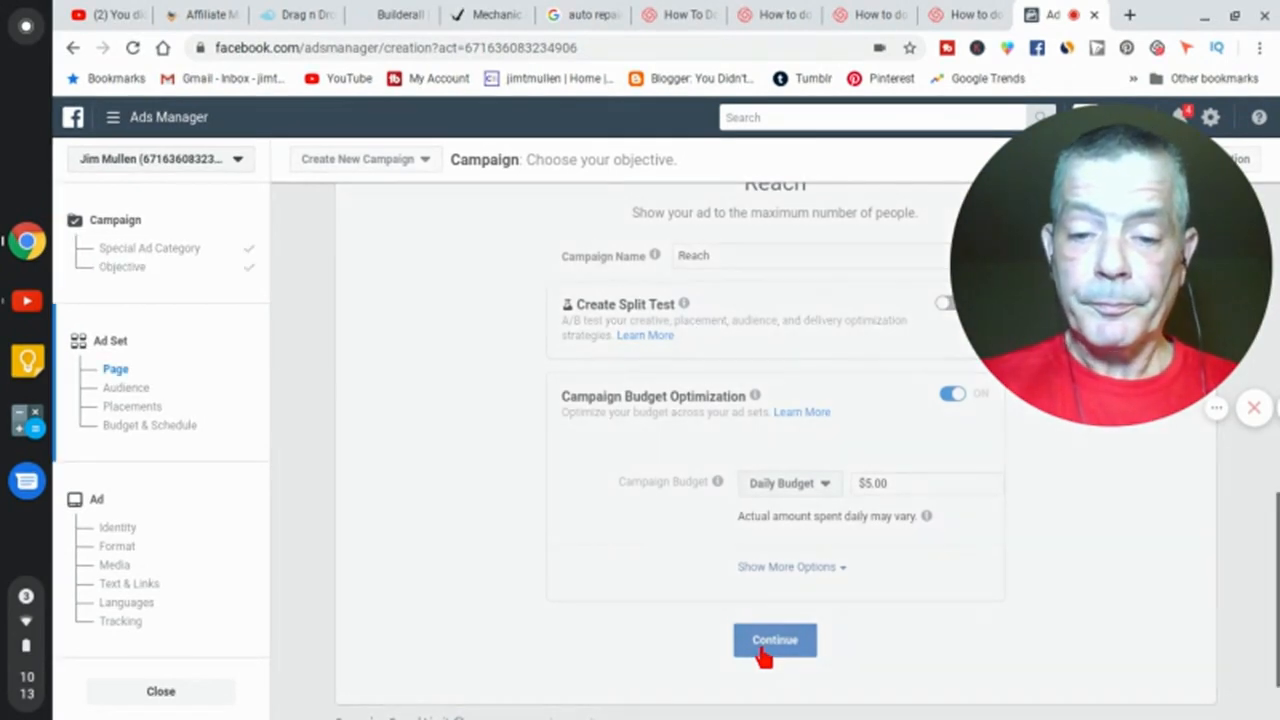
click(774, 640)
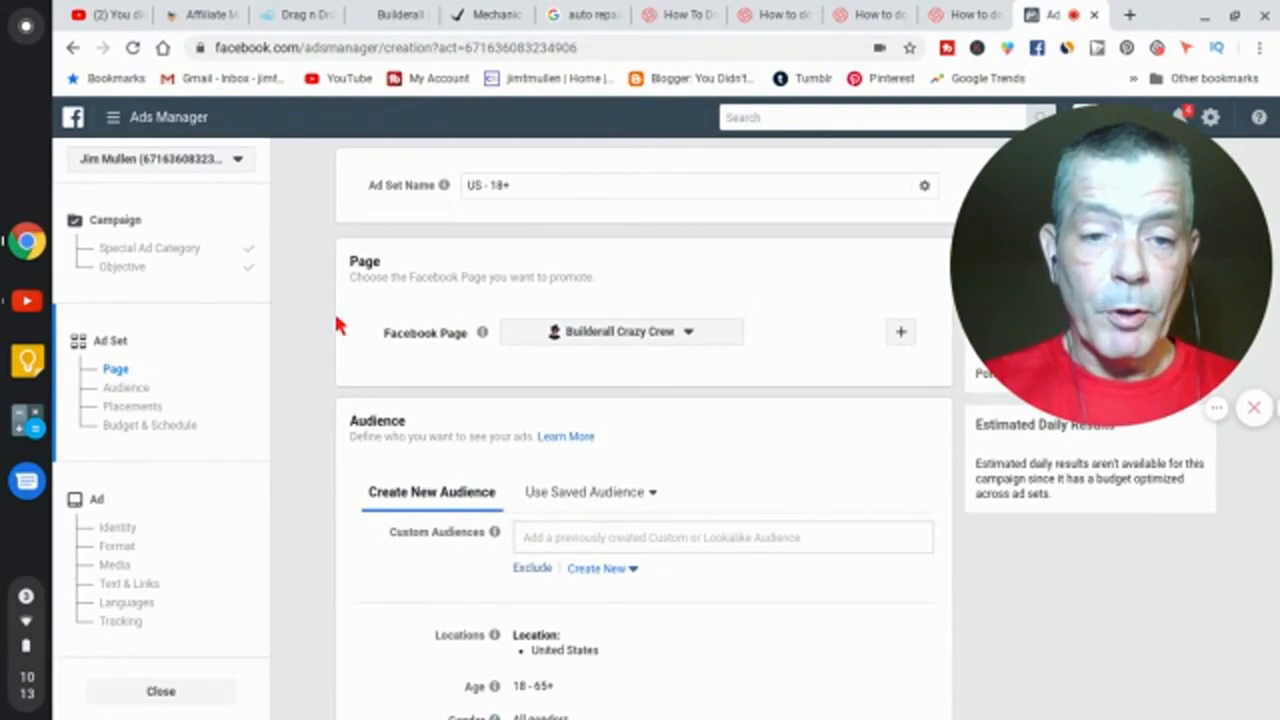
mouse_move(643, 357)
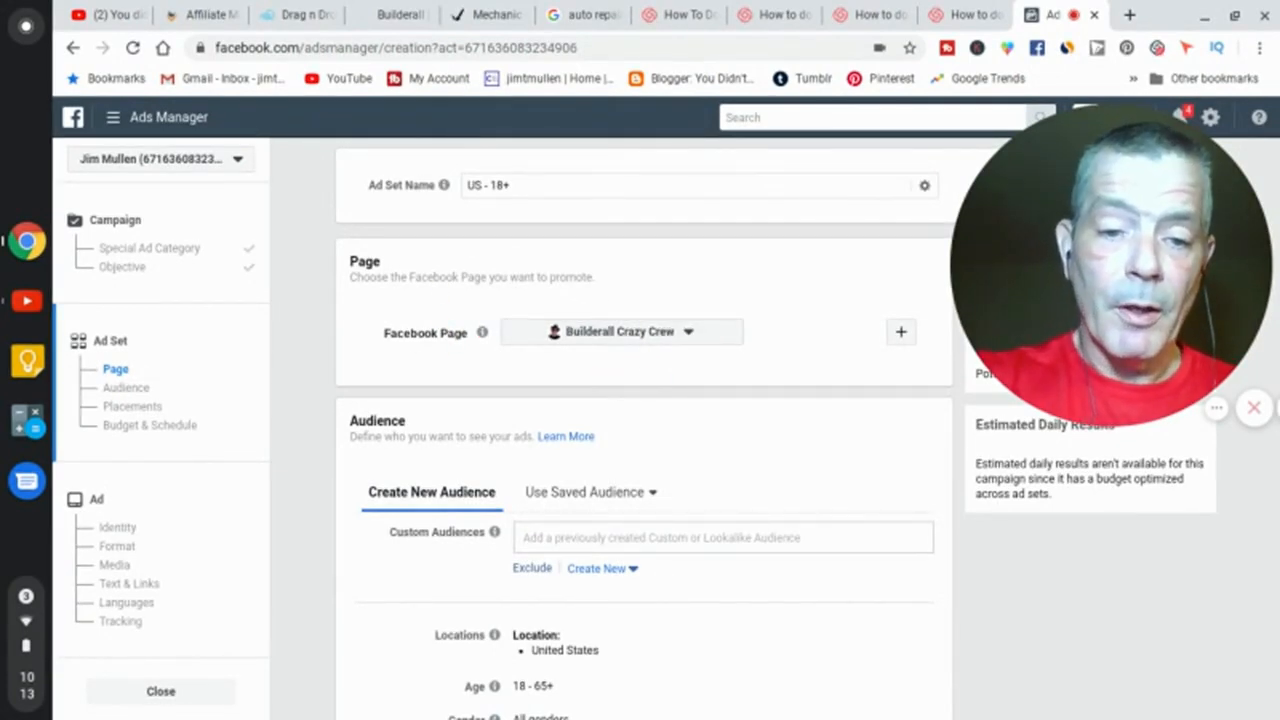
scroll(down, 3)
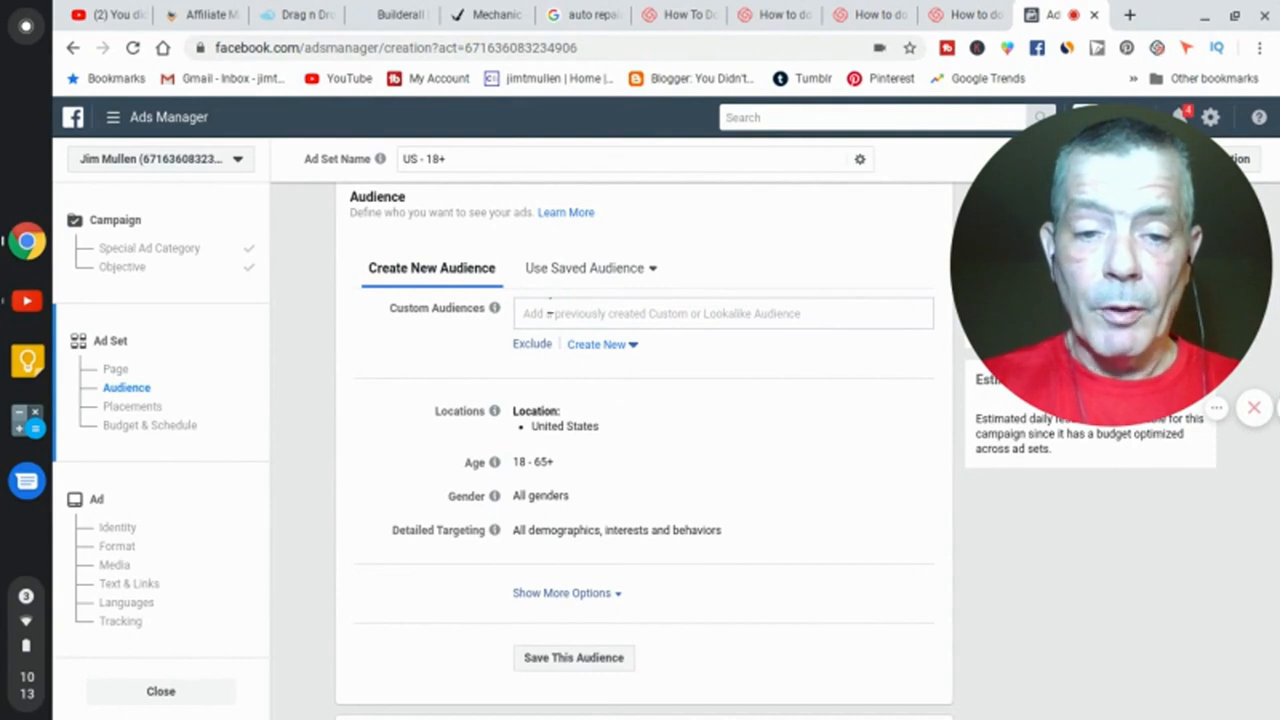
mouse_move(675, 437)
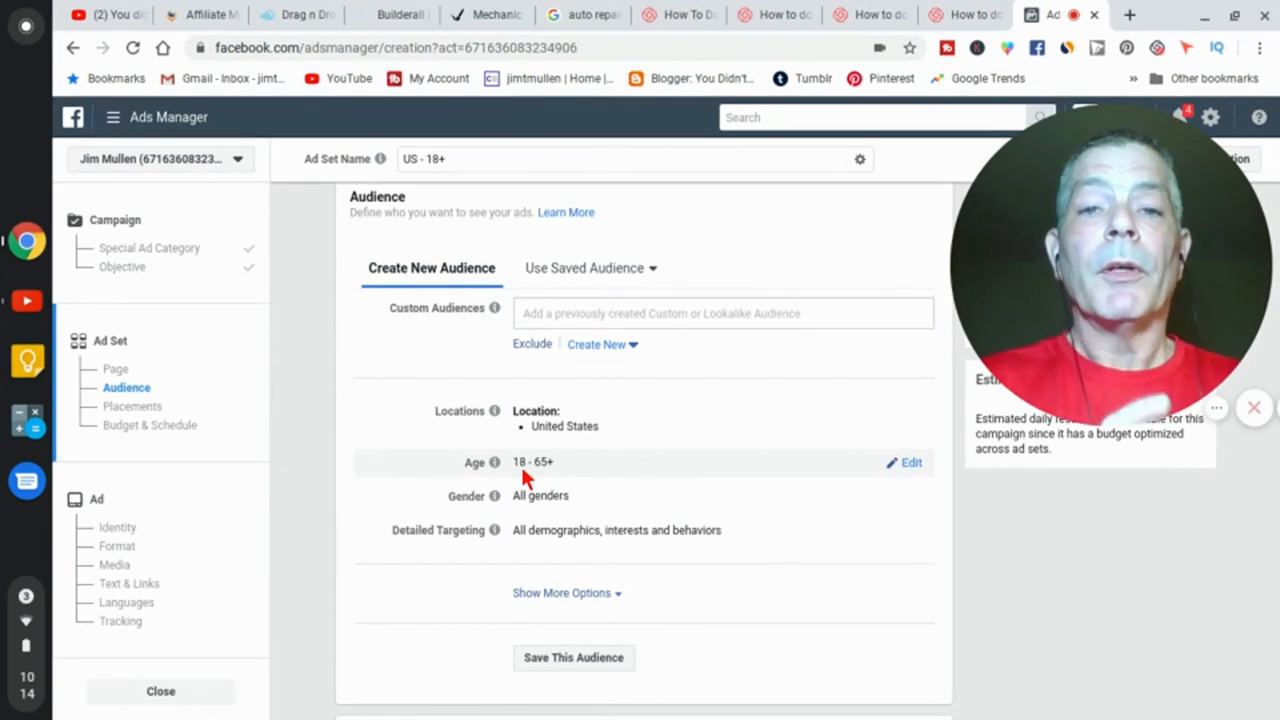
mouse_move(527, 480)
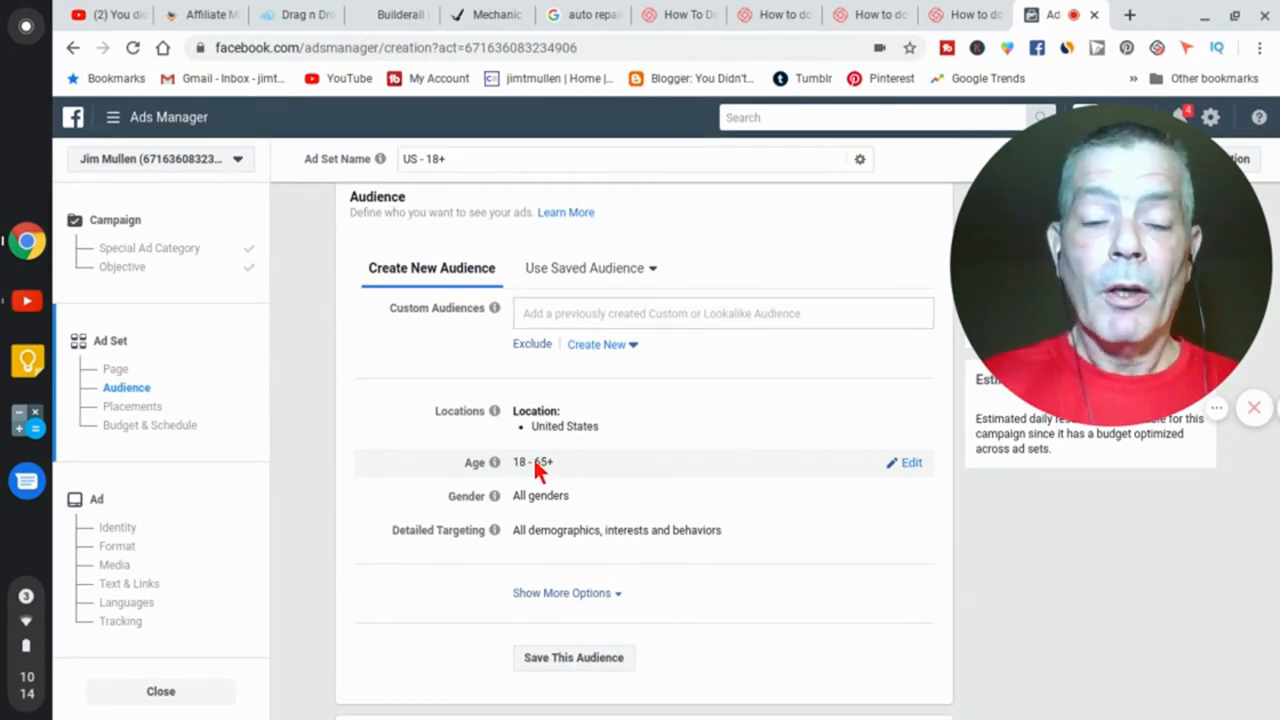
mouse_move(538, 470)
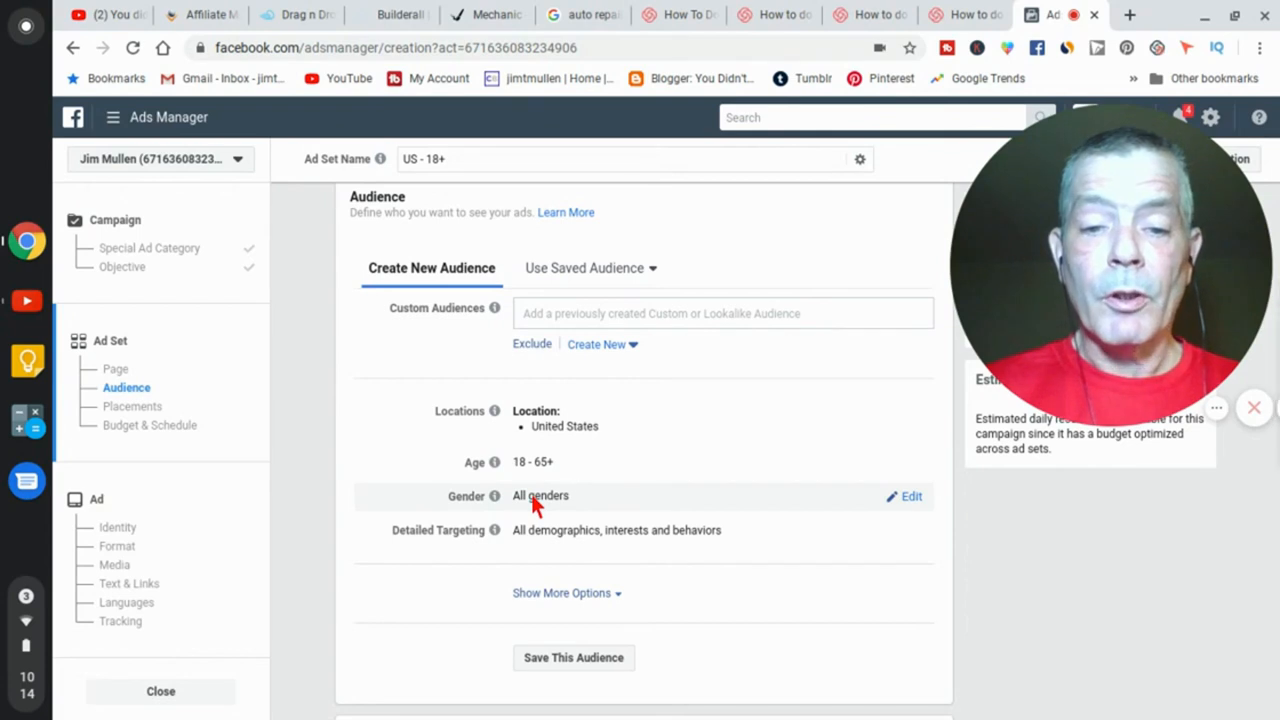
mouse_move(545, 502)
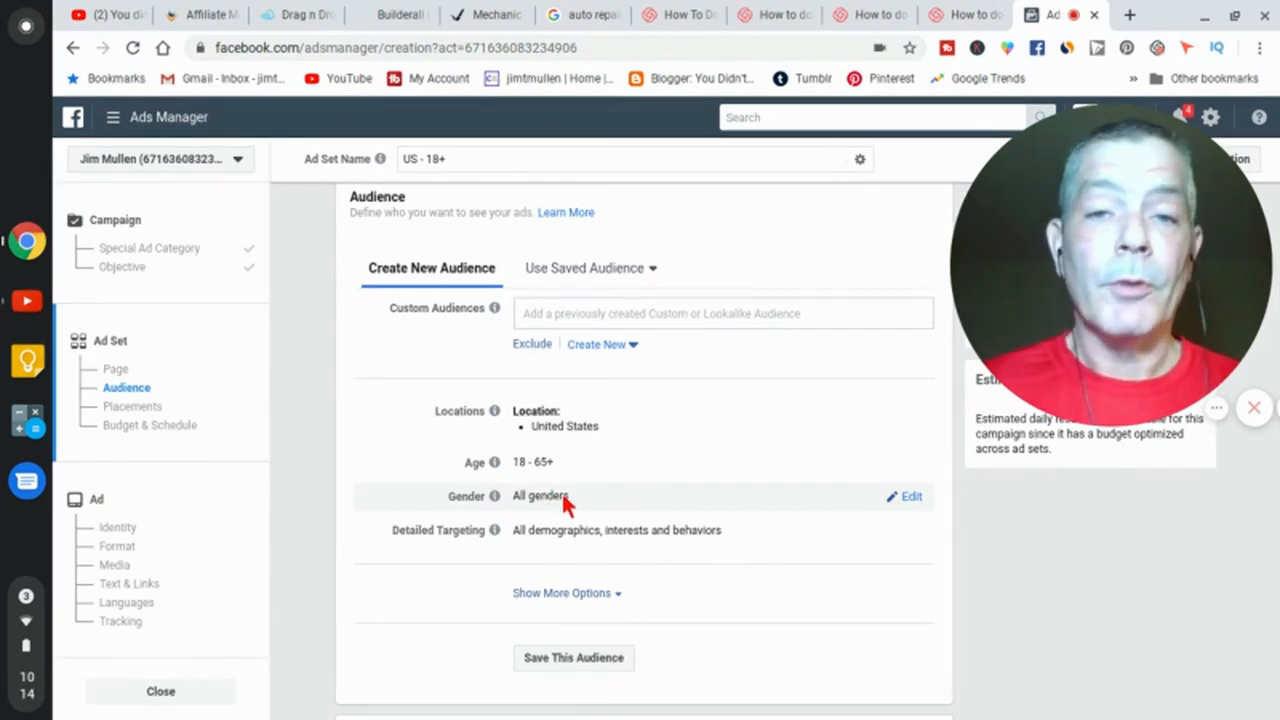
mouse_move(573, 535)
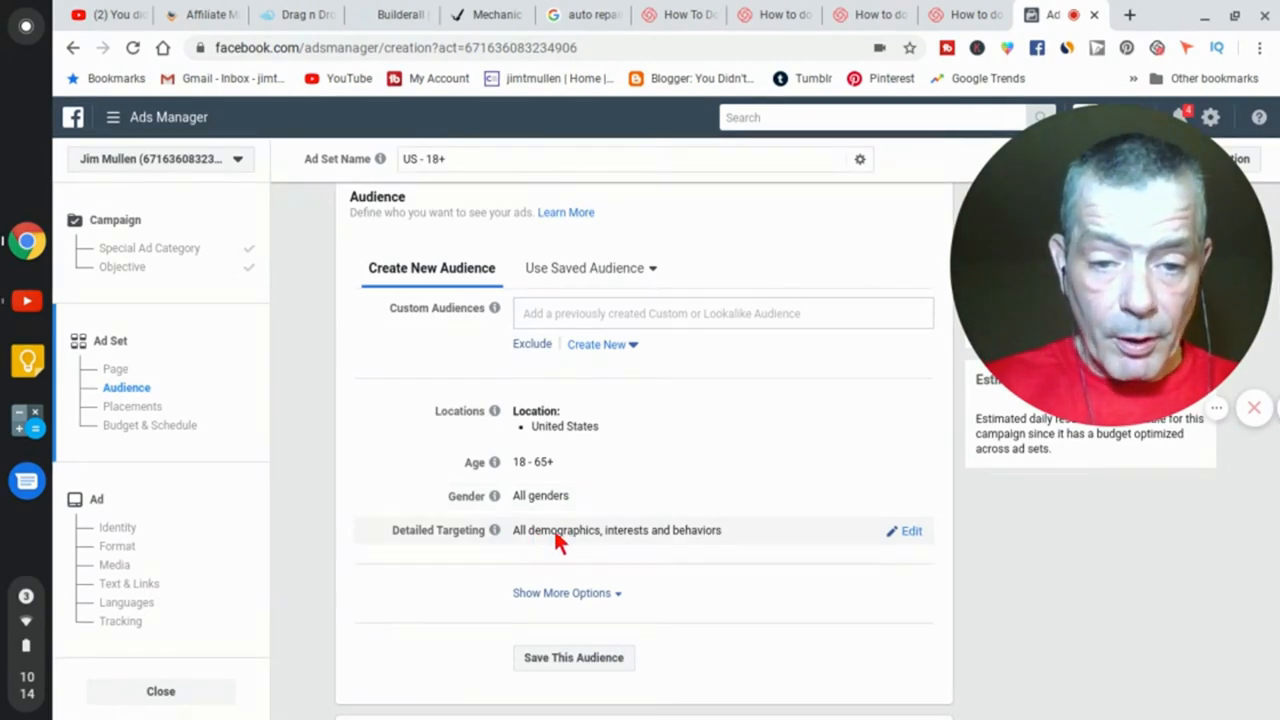
mouse_move(655, 547)
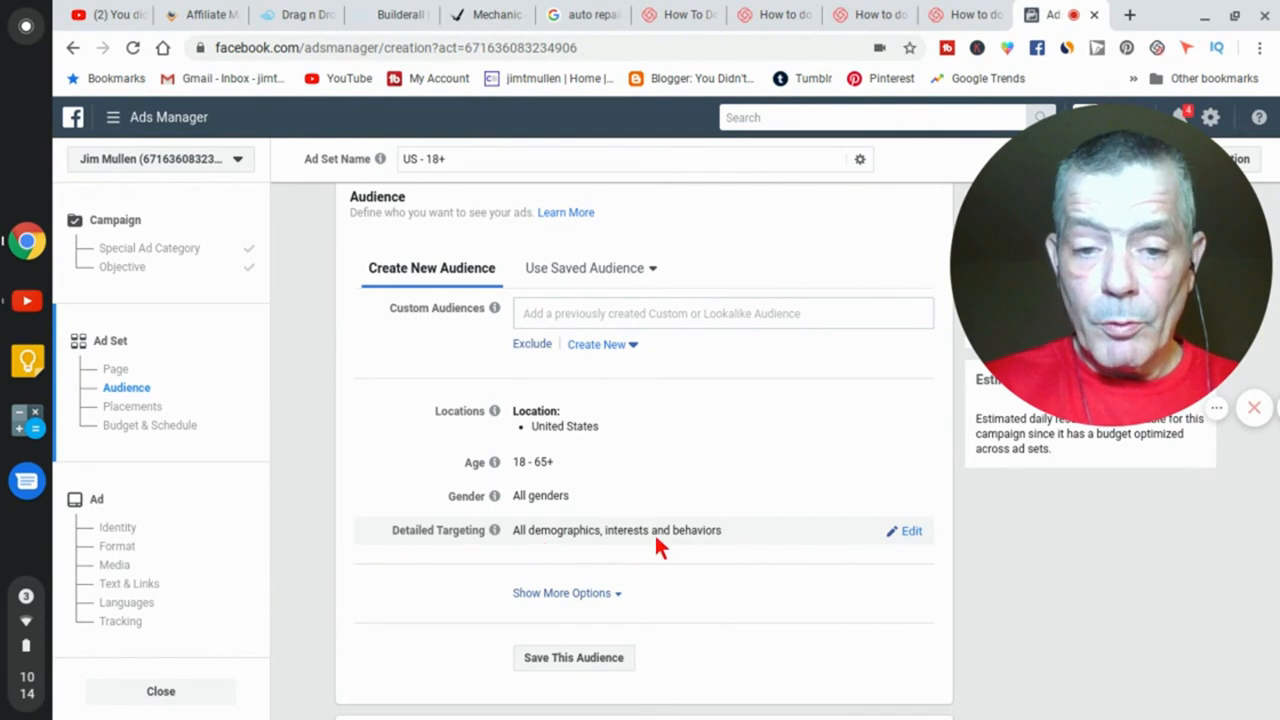
mouse_move(782, 542)
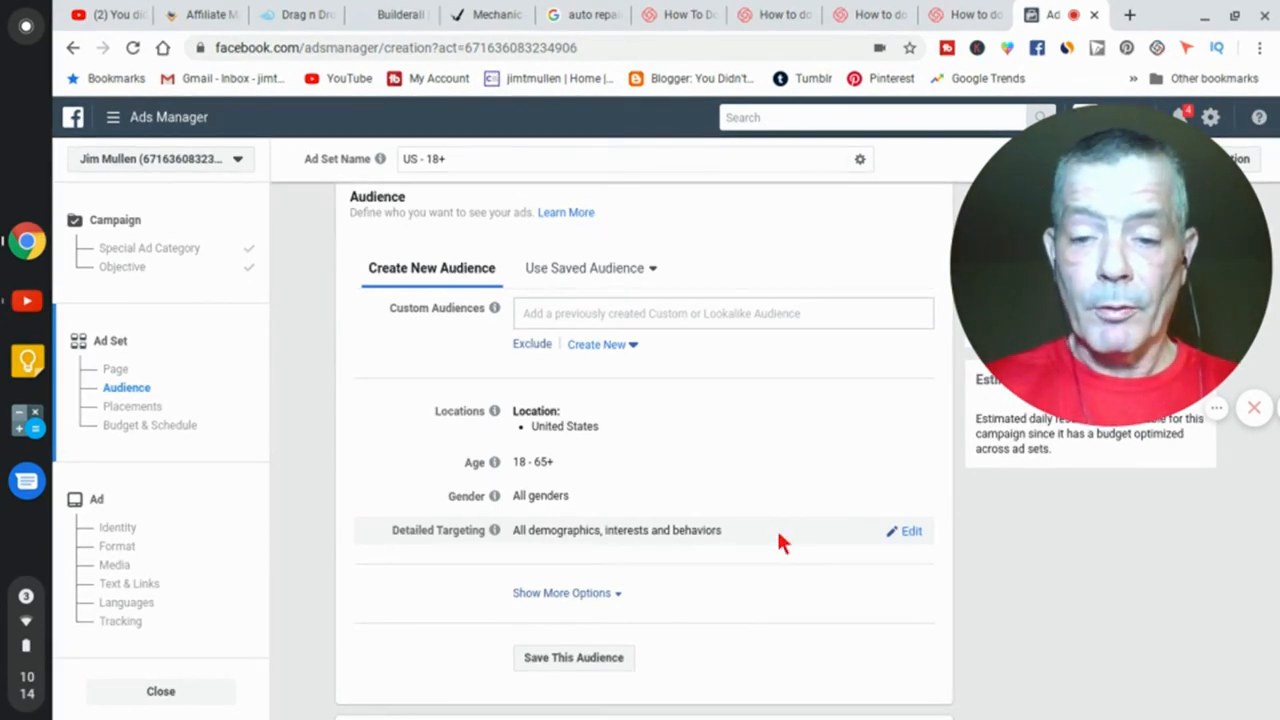
mouse_move(910, 540)
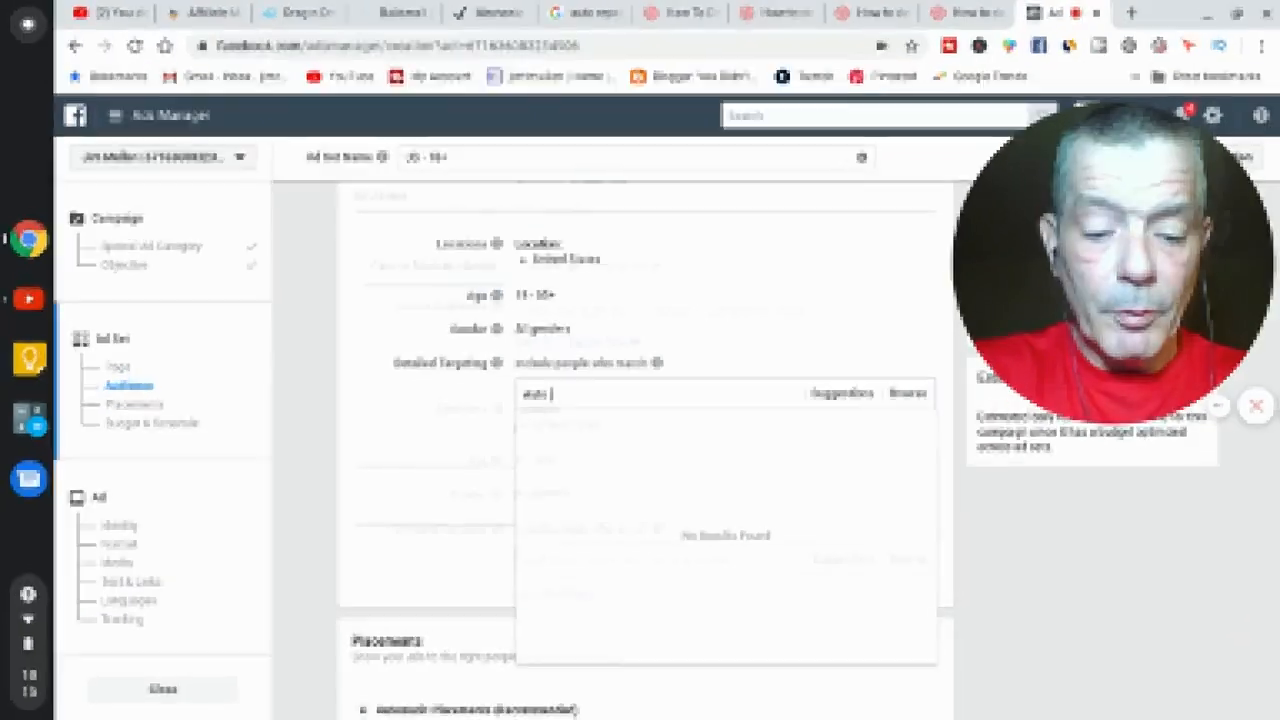
text(Auto repai)
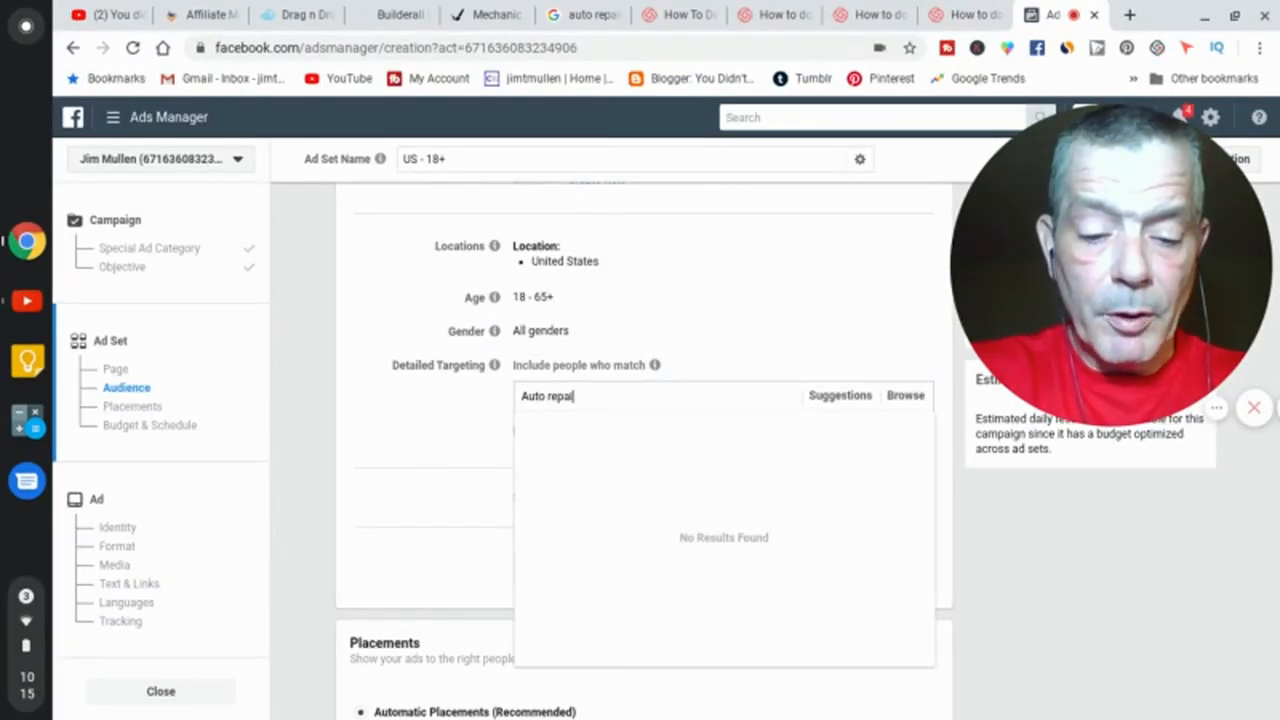
text(r)
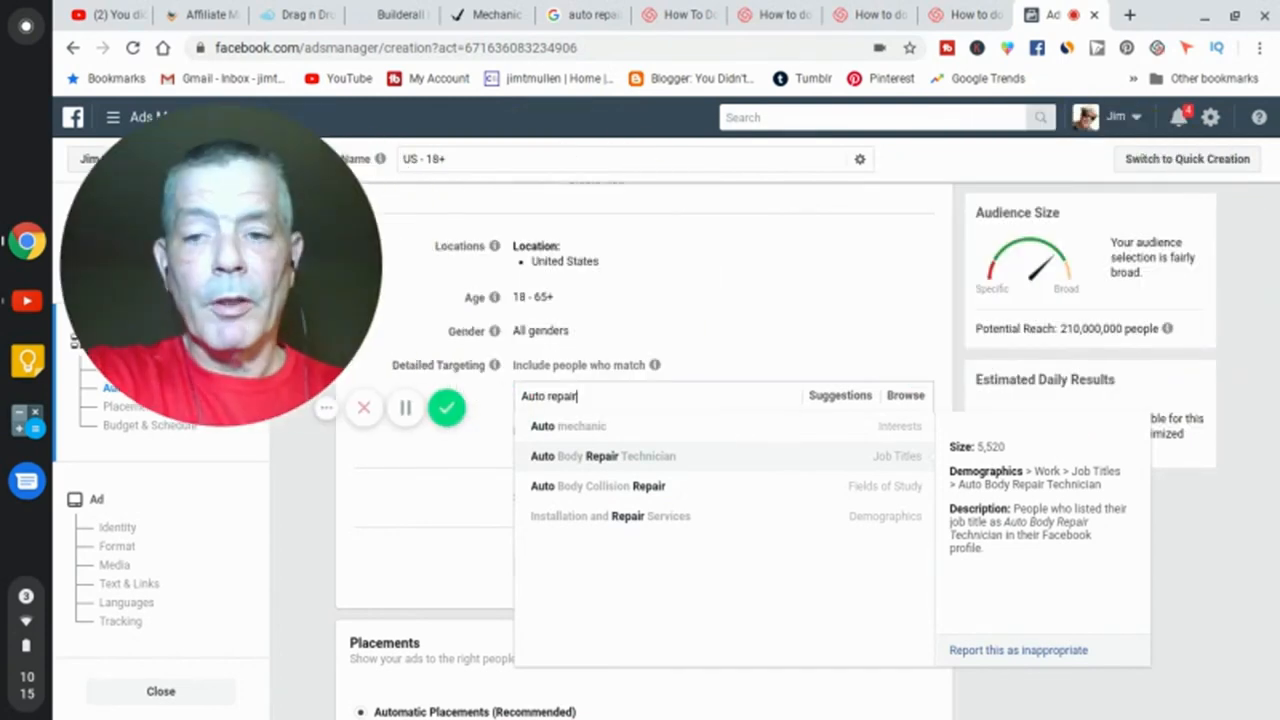
mouse_move(1100, 278)
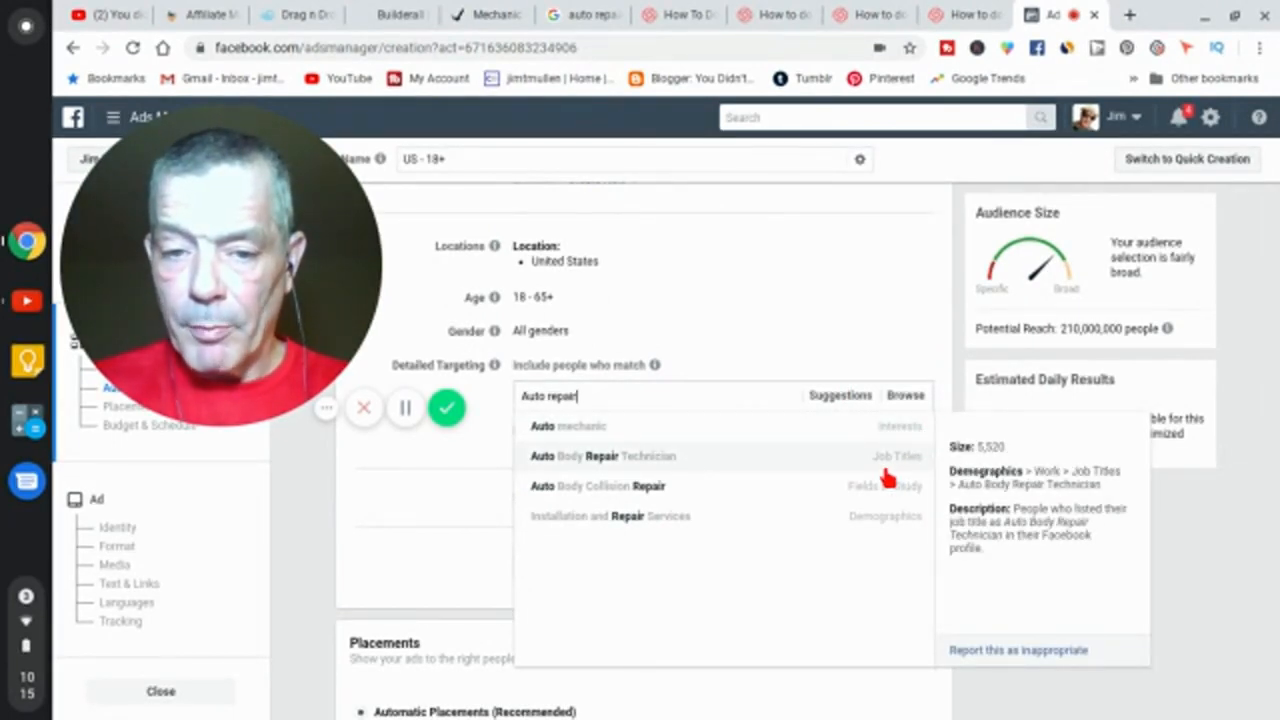
mouse_move(948, 483)
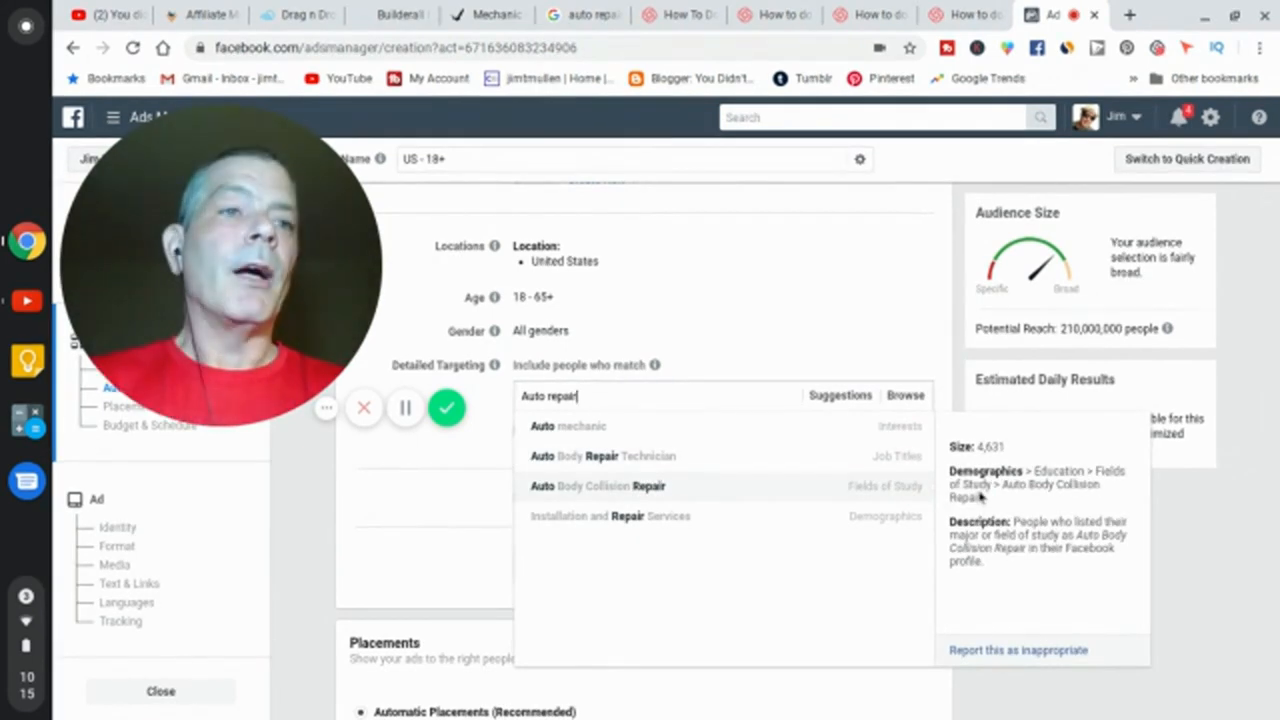
mouse_move(990, 497)
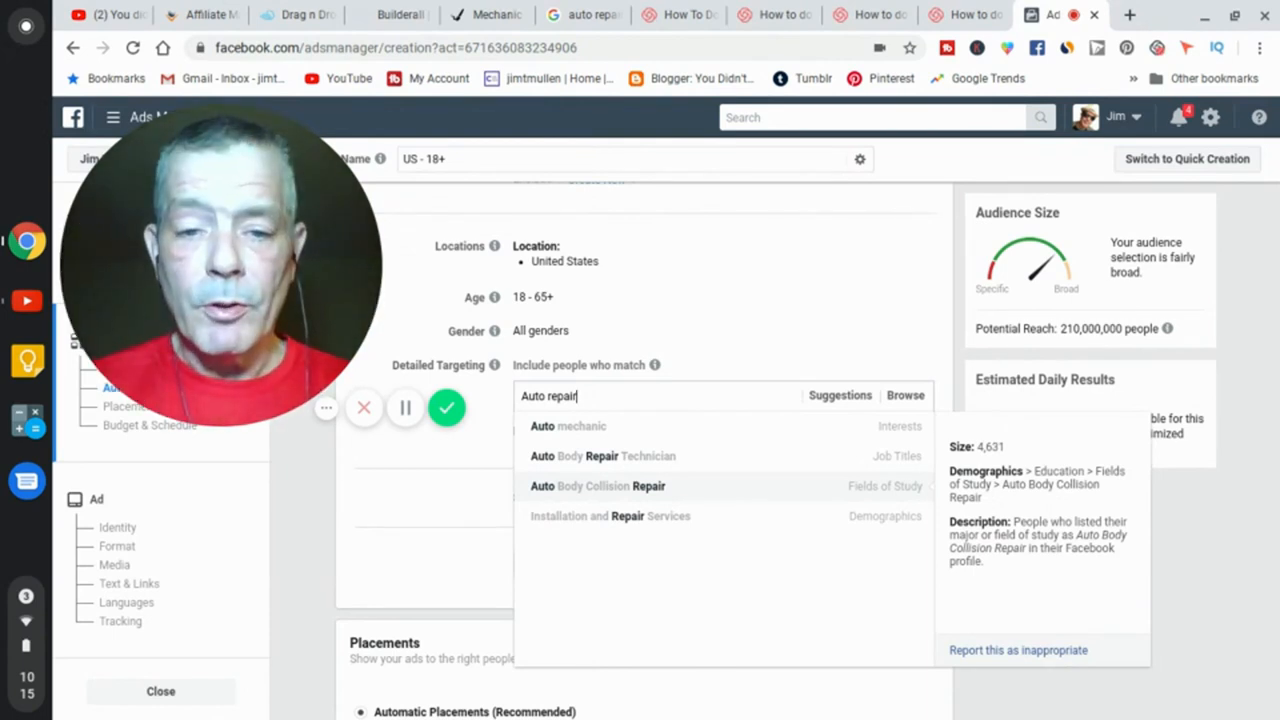
key(Backspace)
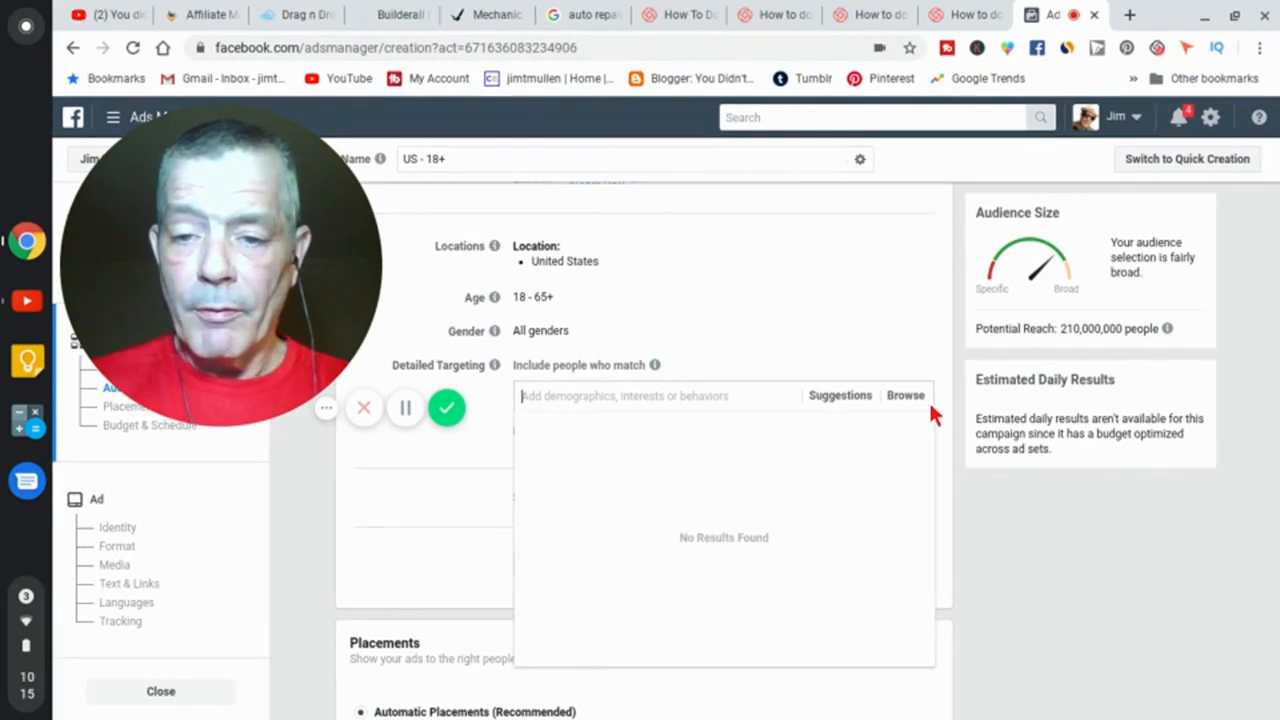
mouse_move(865, 340)
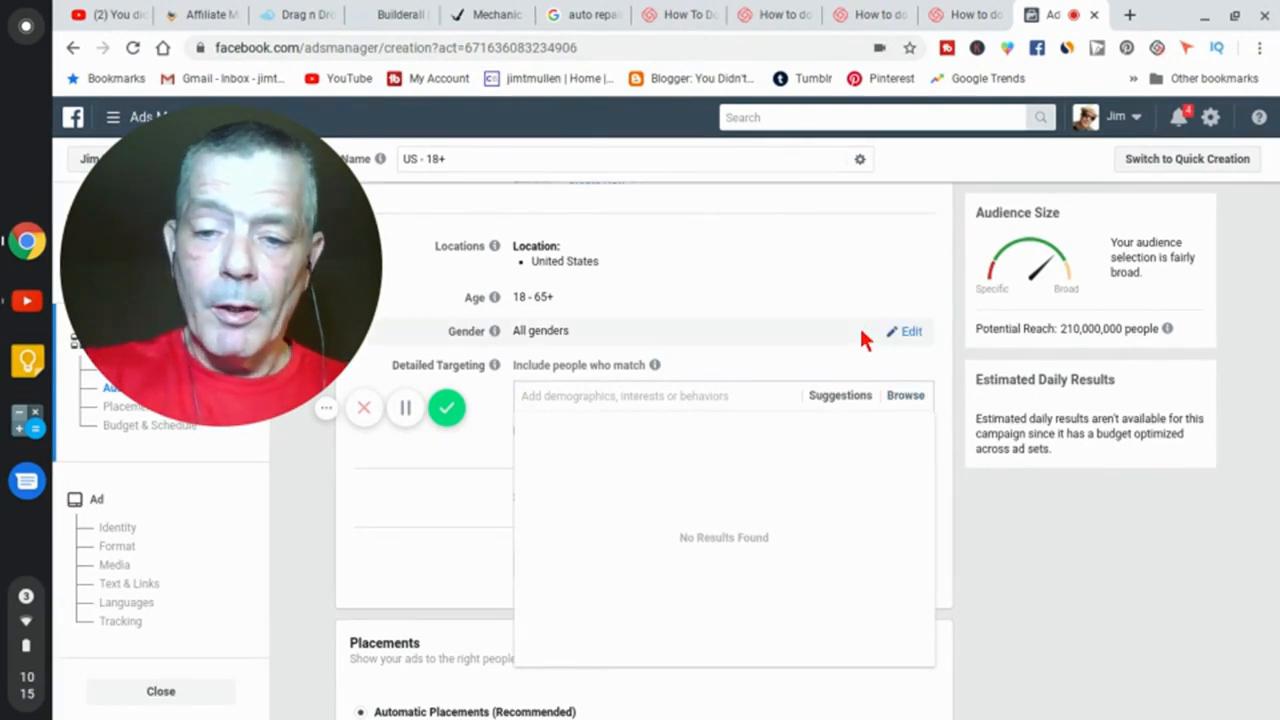
scroll(down, 3)
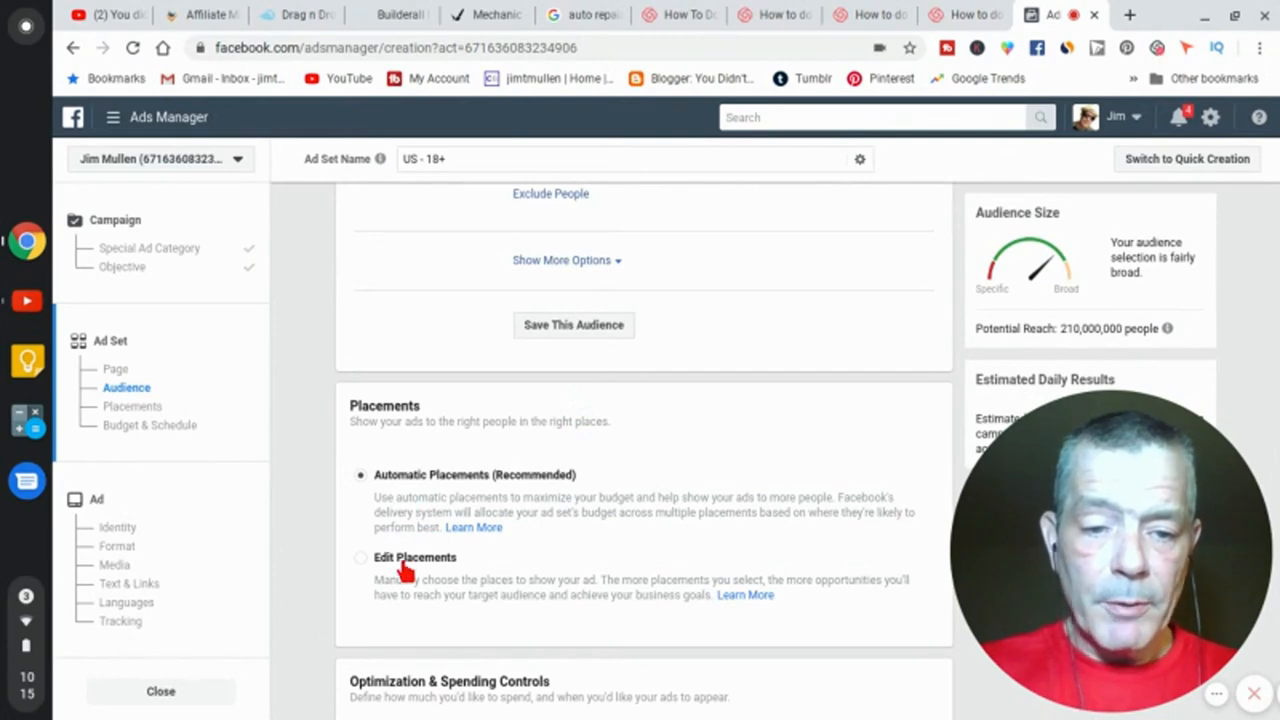
- Switch to Edit Placements and untick Desktop so only Mobile devices remain
click(361, 557)
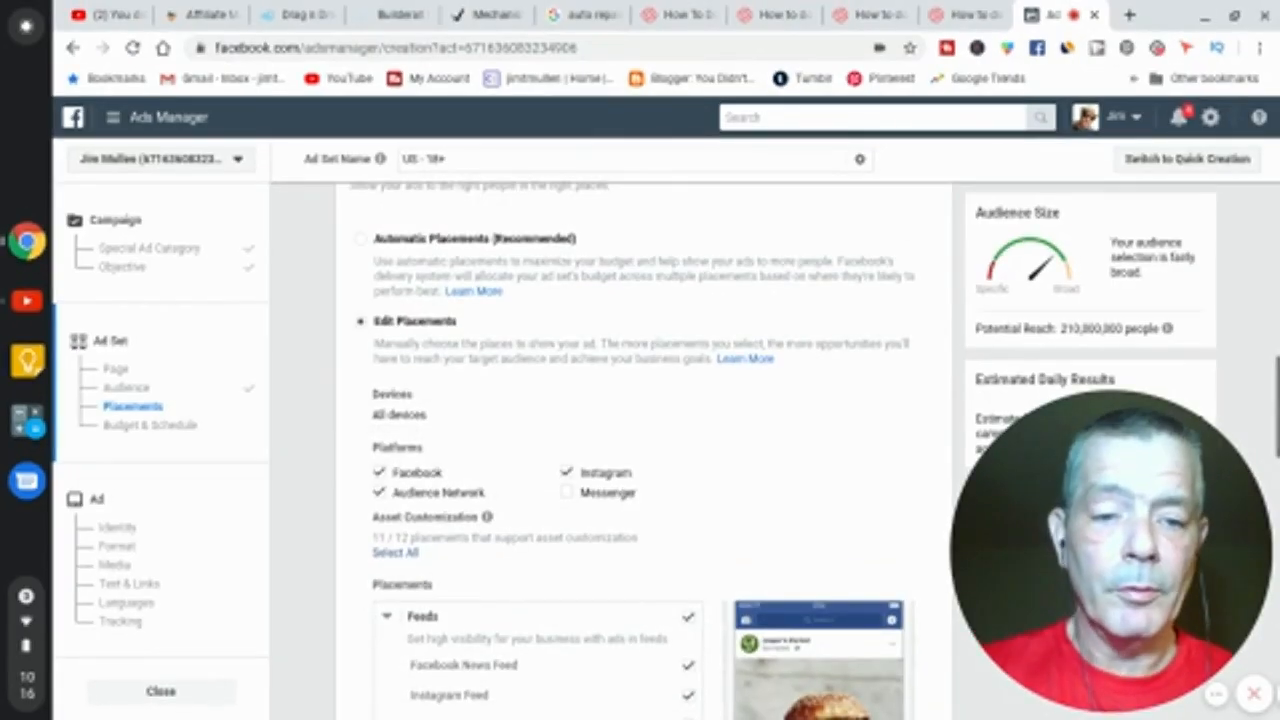
mouse_move(840, 377)
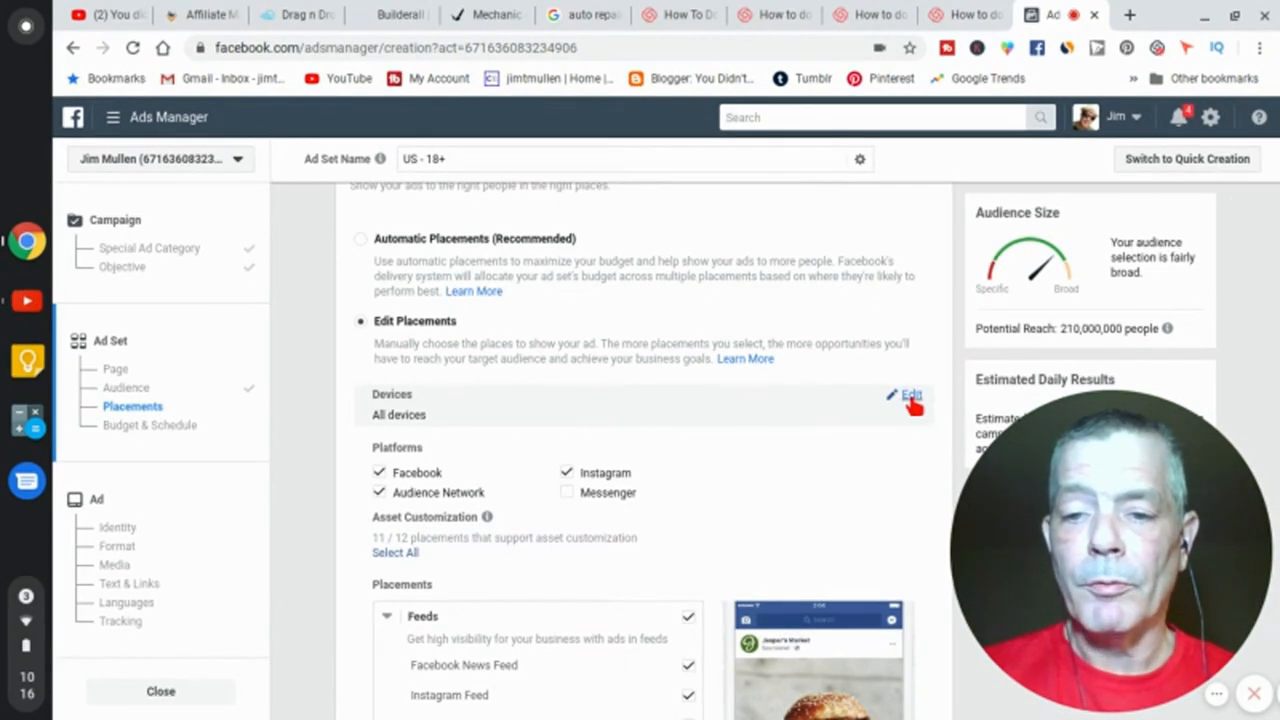
click(908, 394)
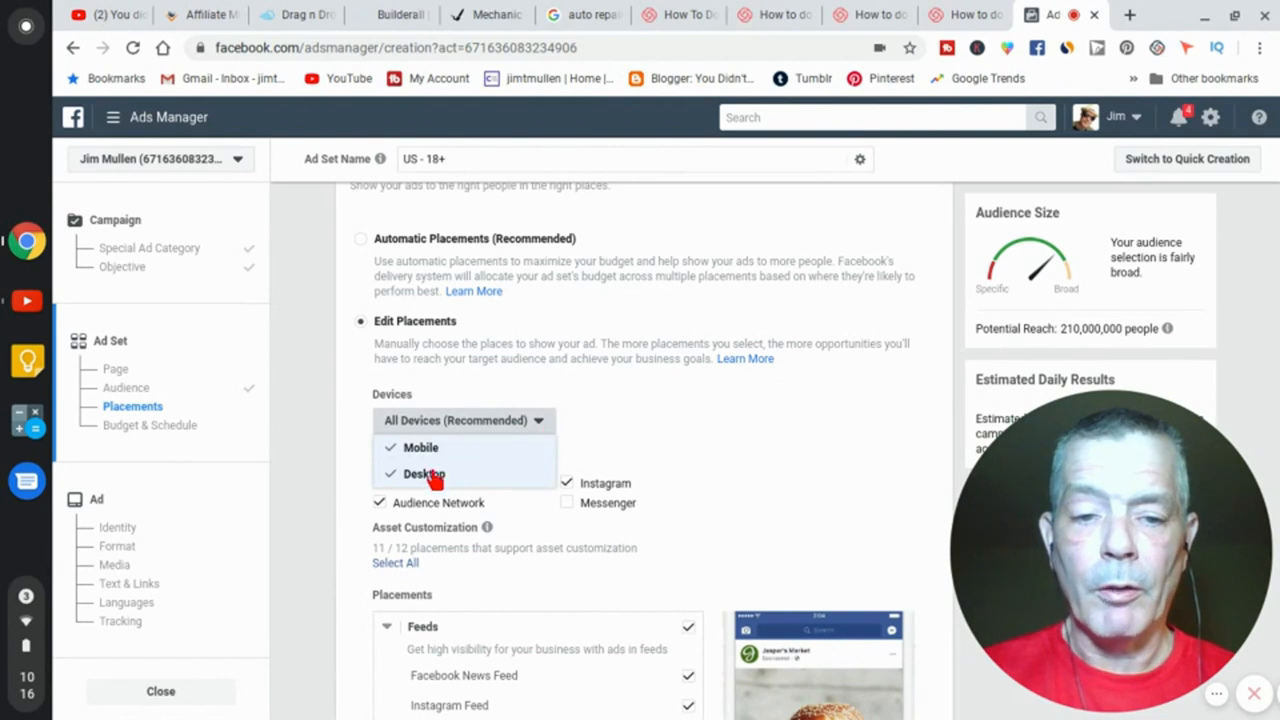
mouse_move(400, 477)
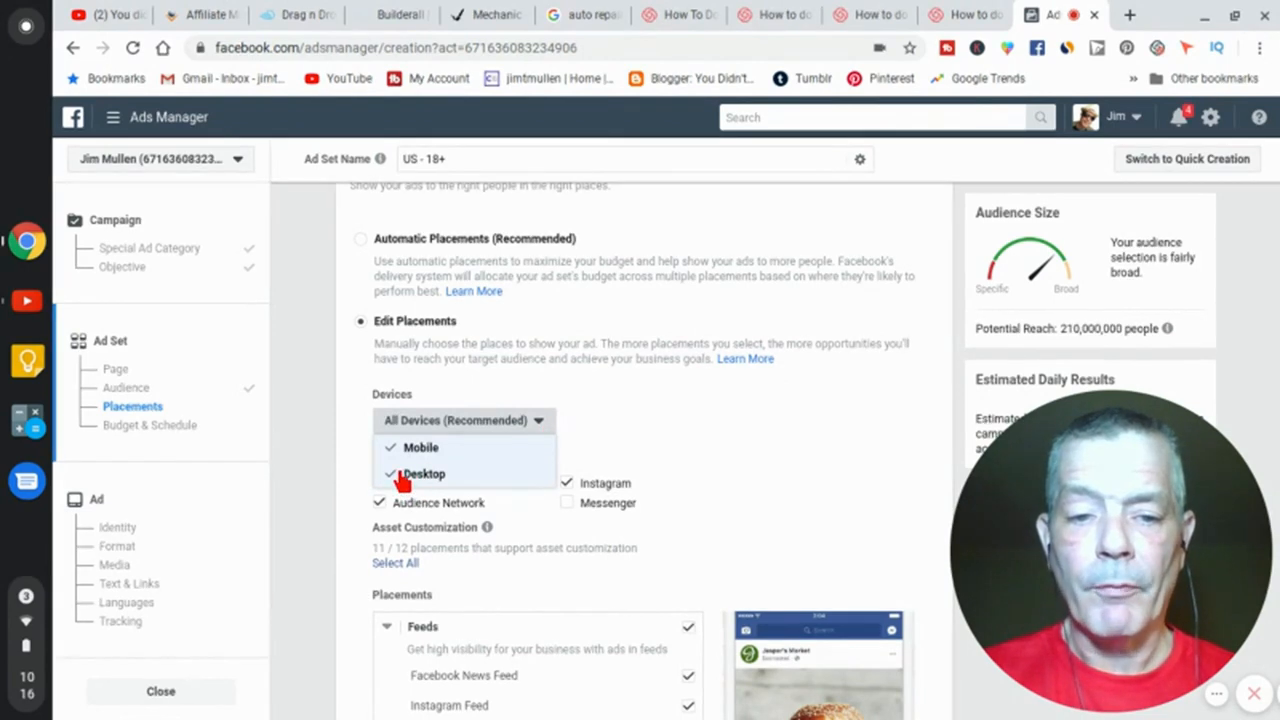
mouse_move(415, 483)
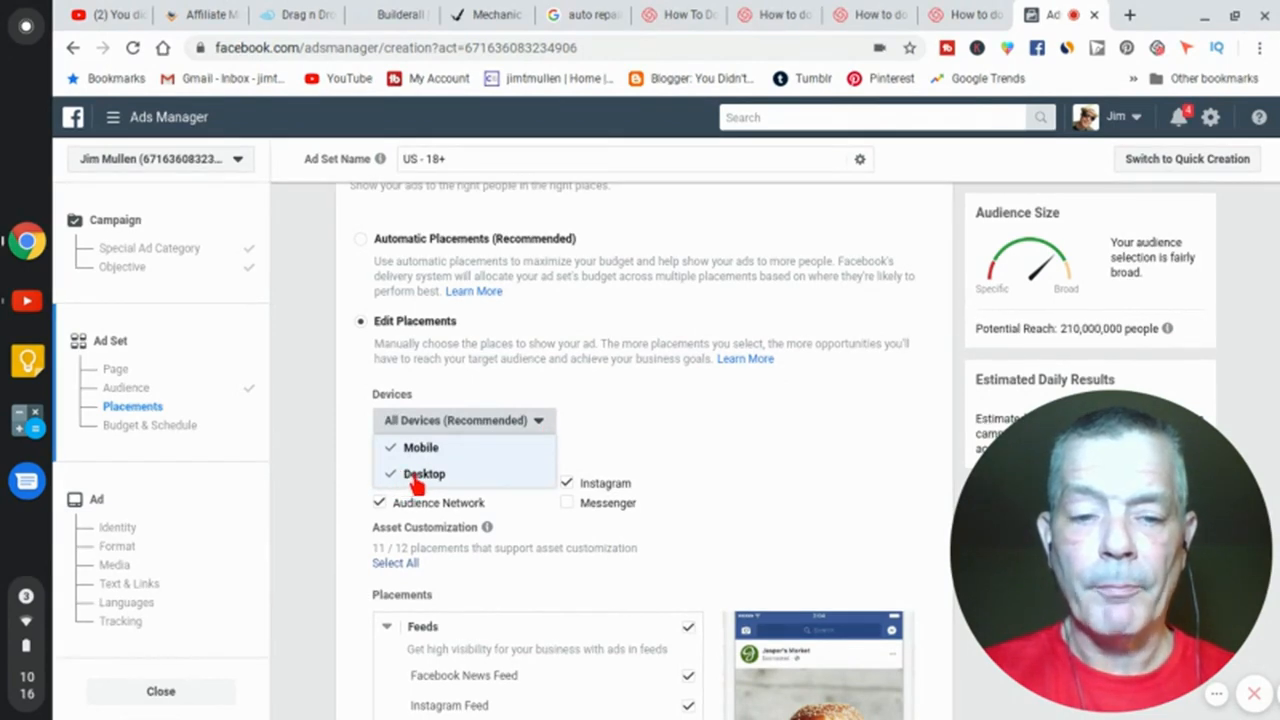
click(424, 473)
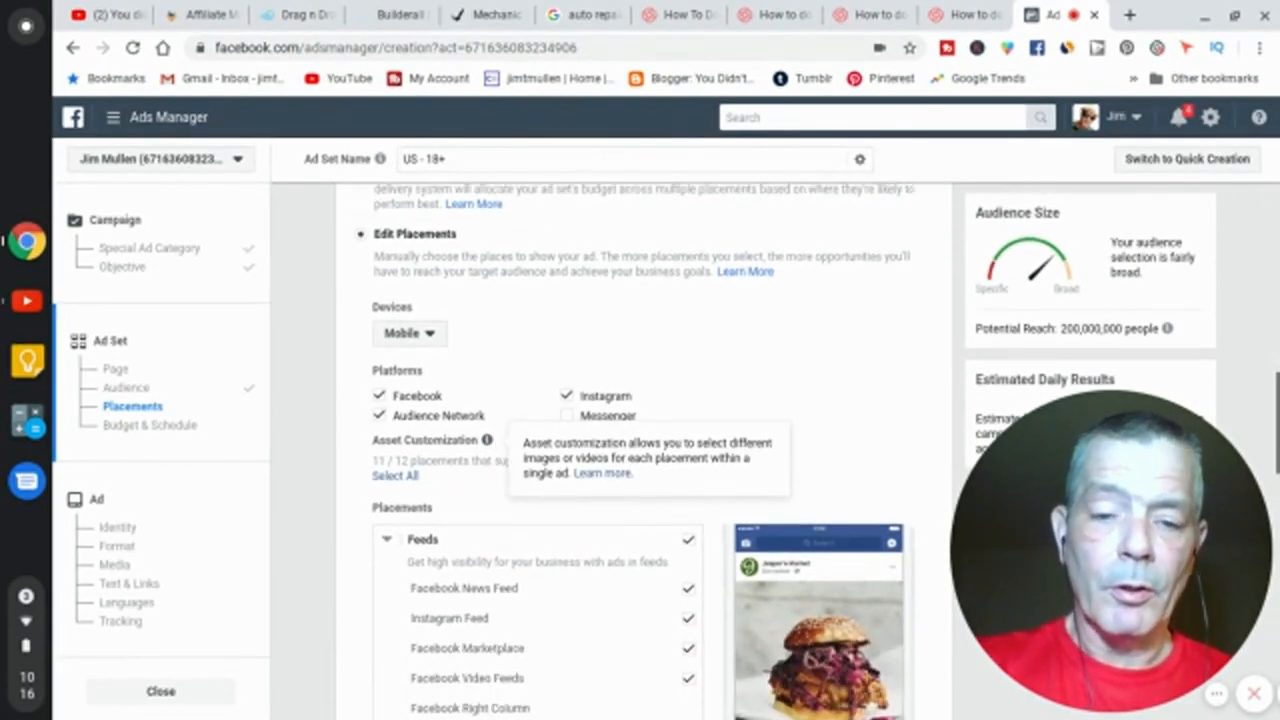
- Untick Facebook Marketplace under Feeds and scroll down to the spending controls
scroll(down, 3)
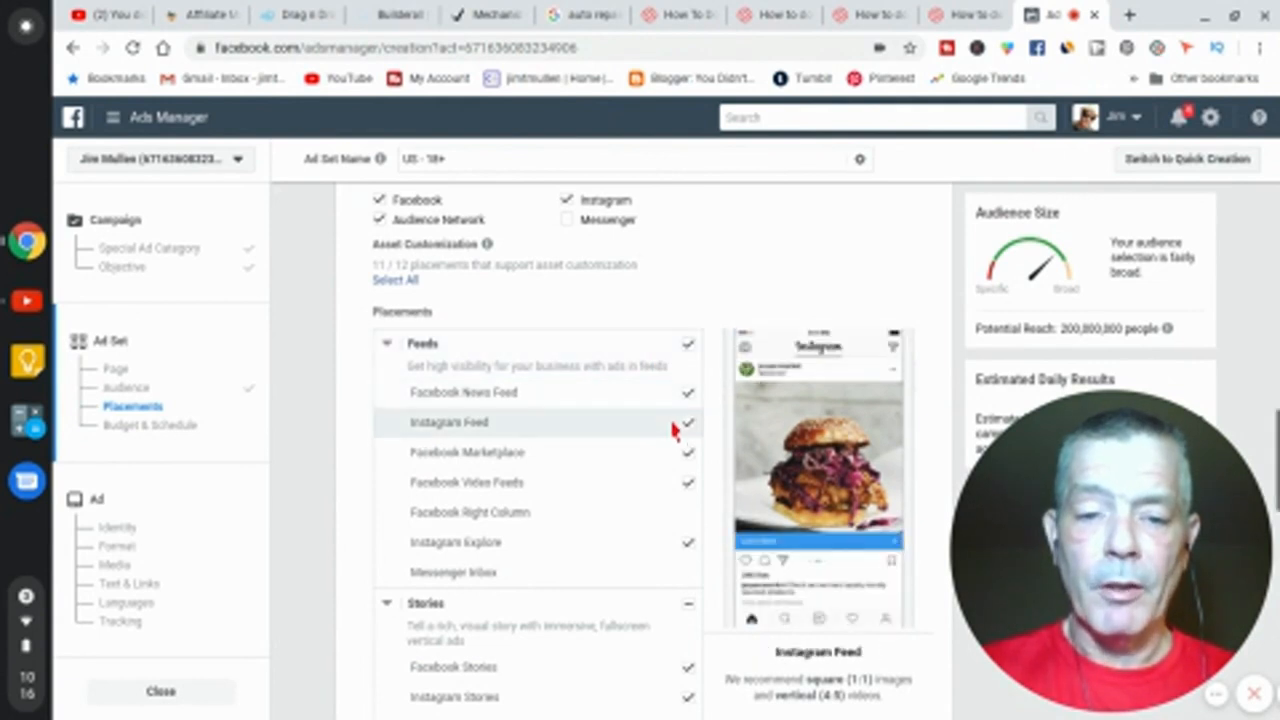
click(467, 452)
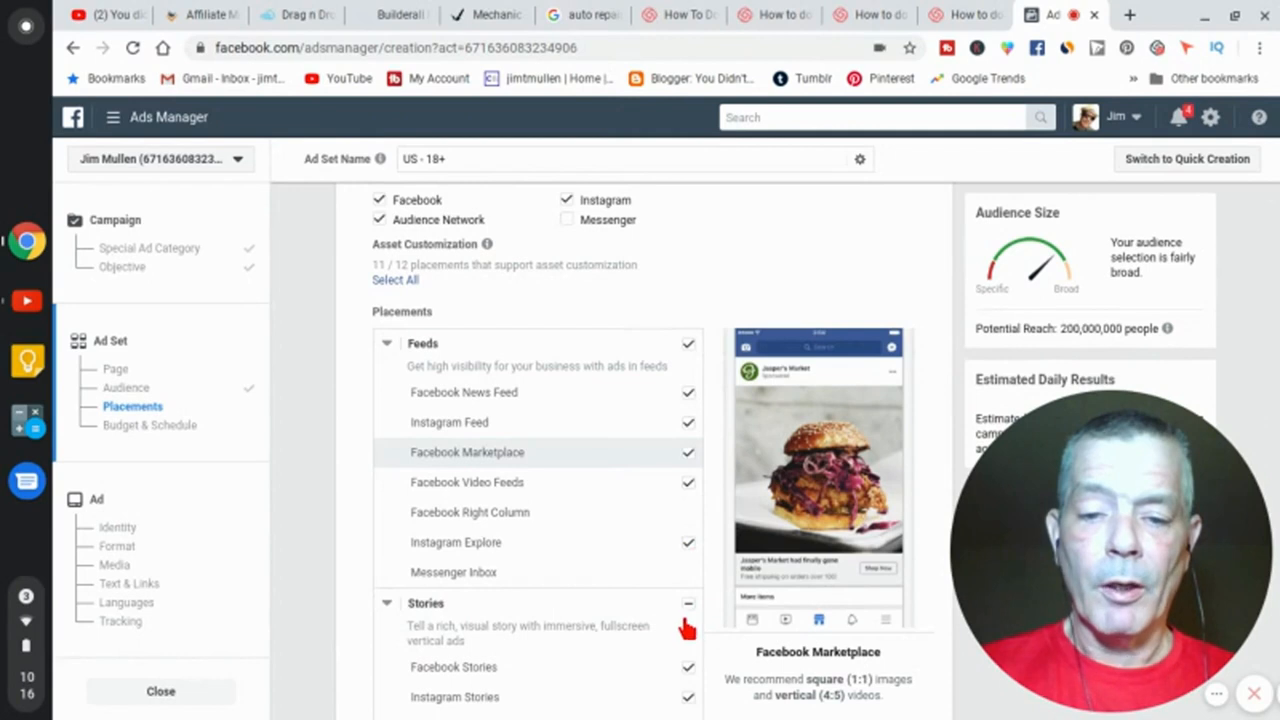
click(688, 452)
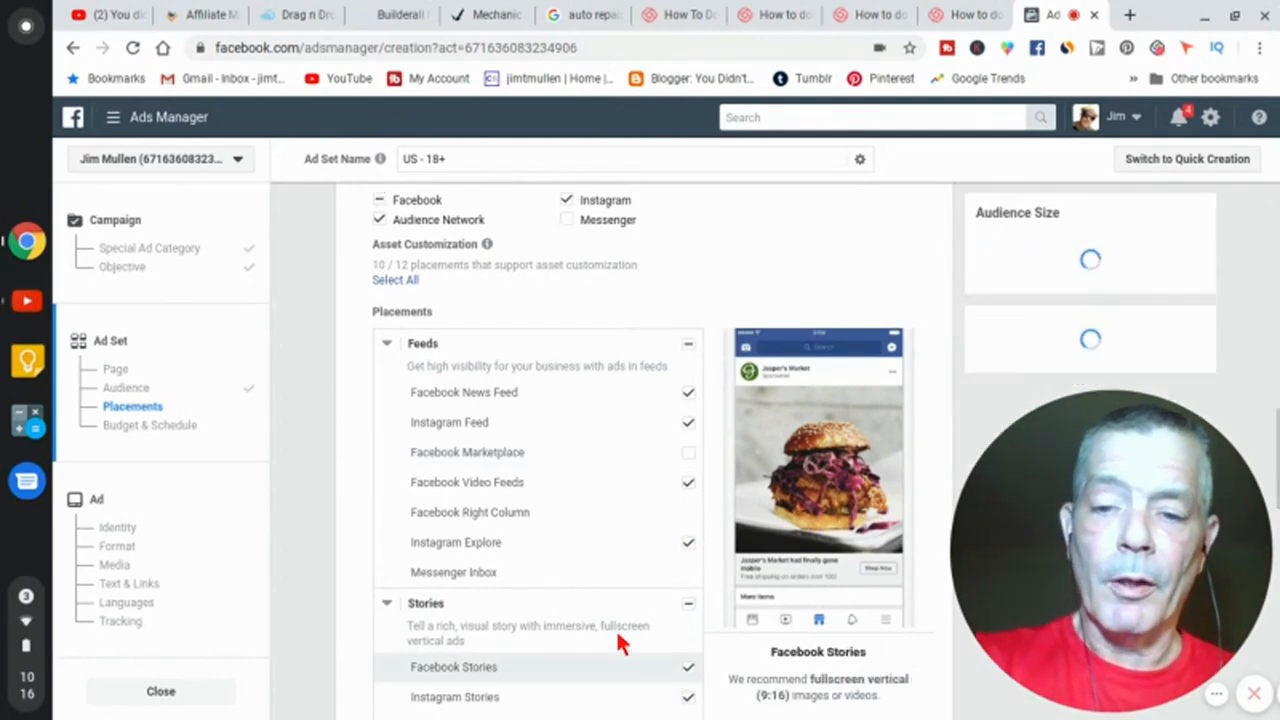
scroll(down, 3)
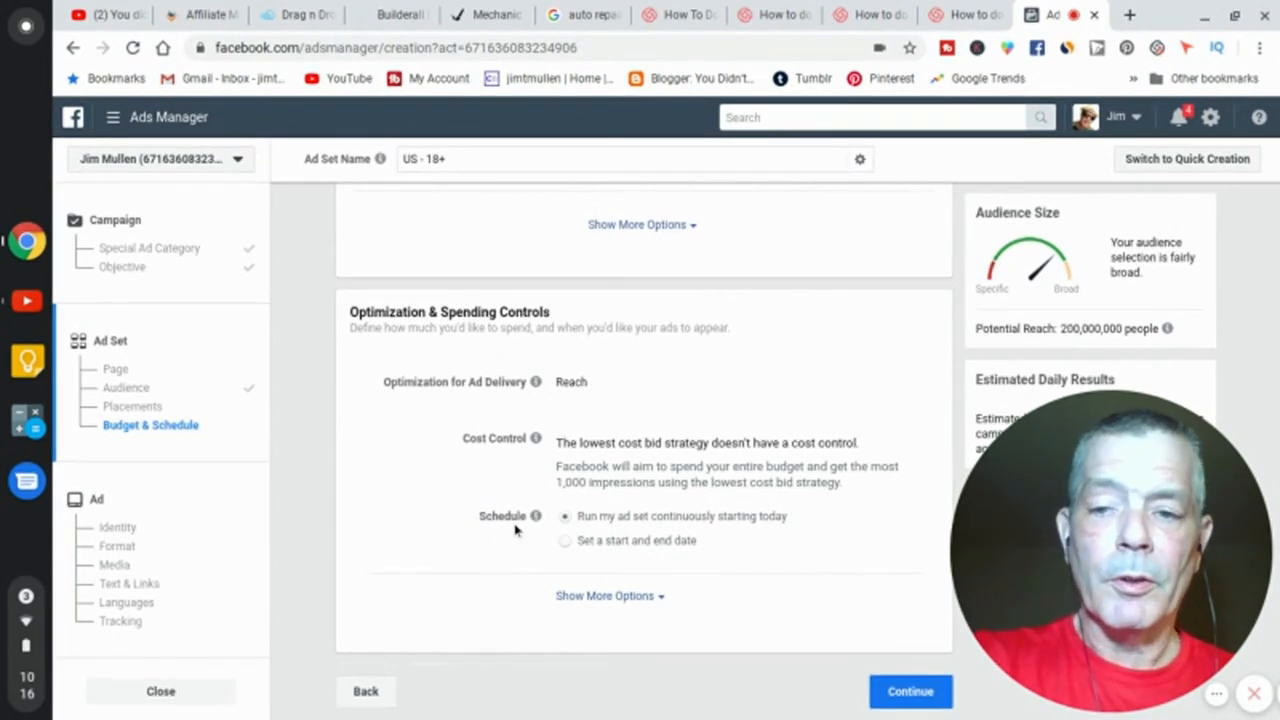
- Keep Reach optimization and a continuous schedule, then continue to the ad stage
scroll(up, 3)
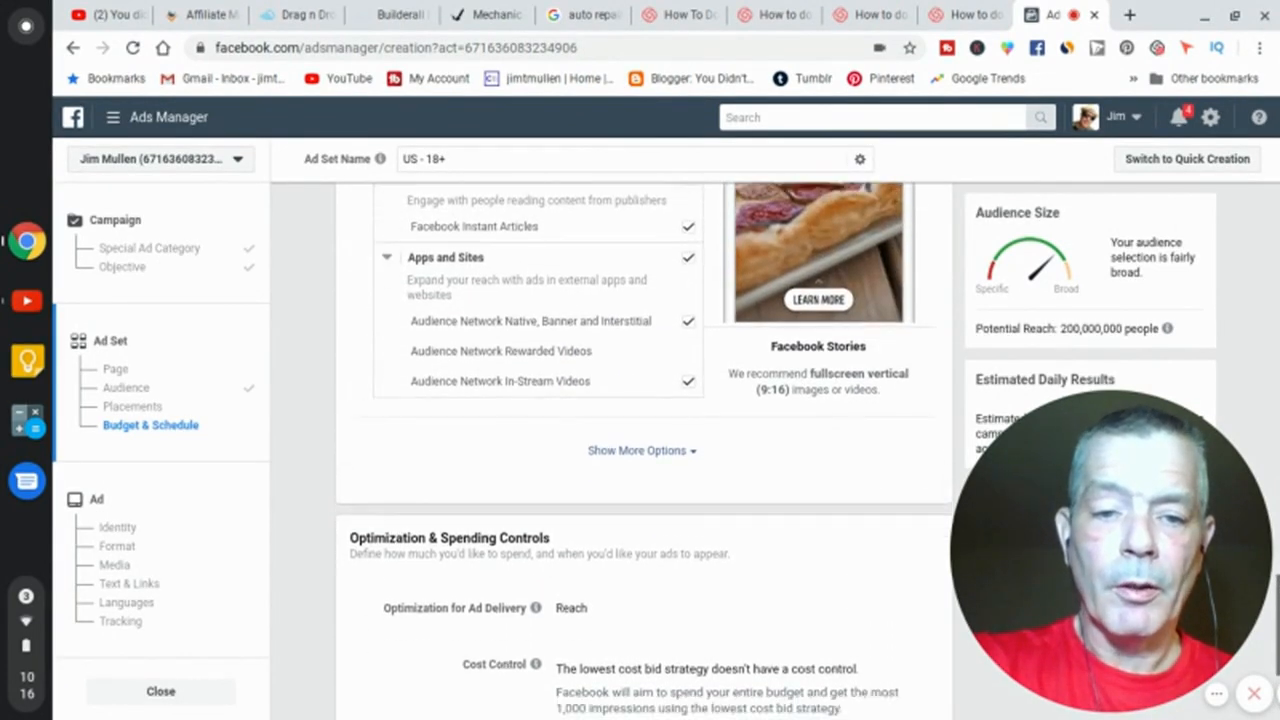
scroll(down, 3)
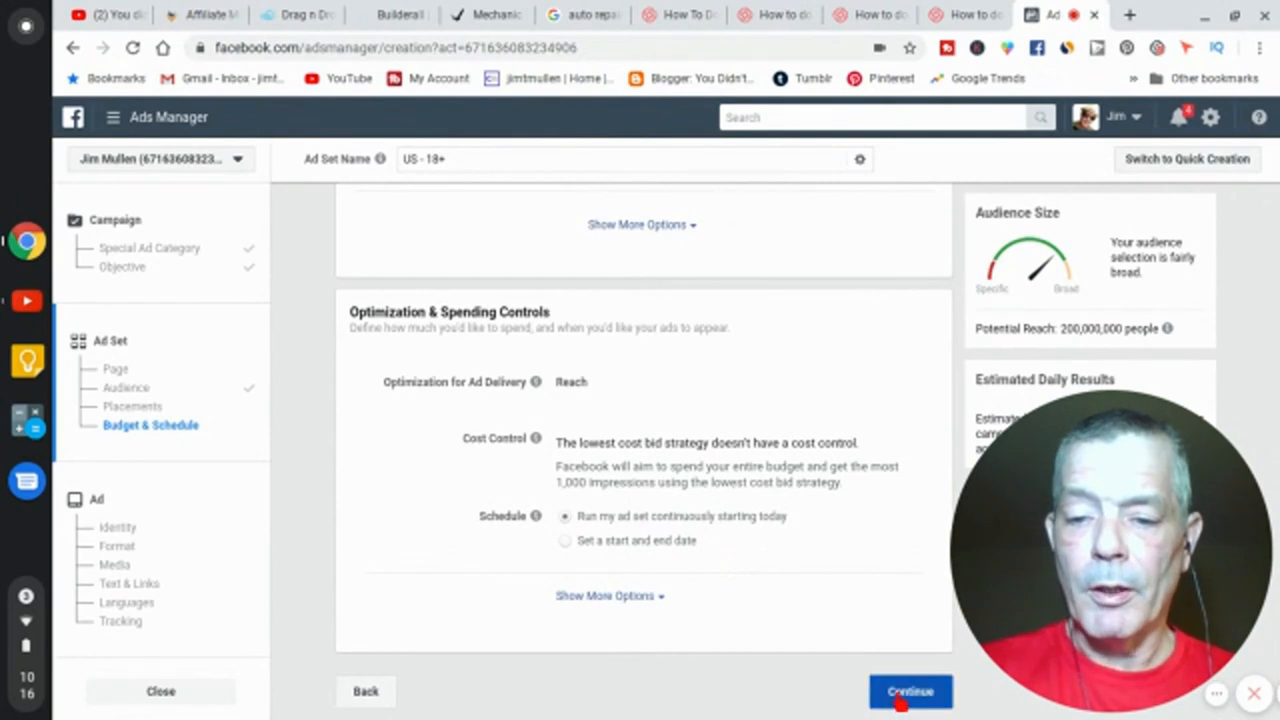
click(909, 691)
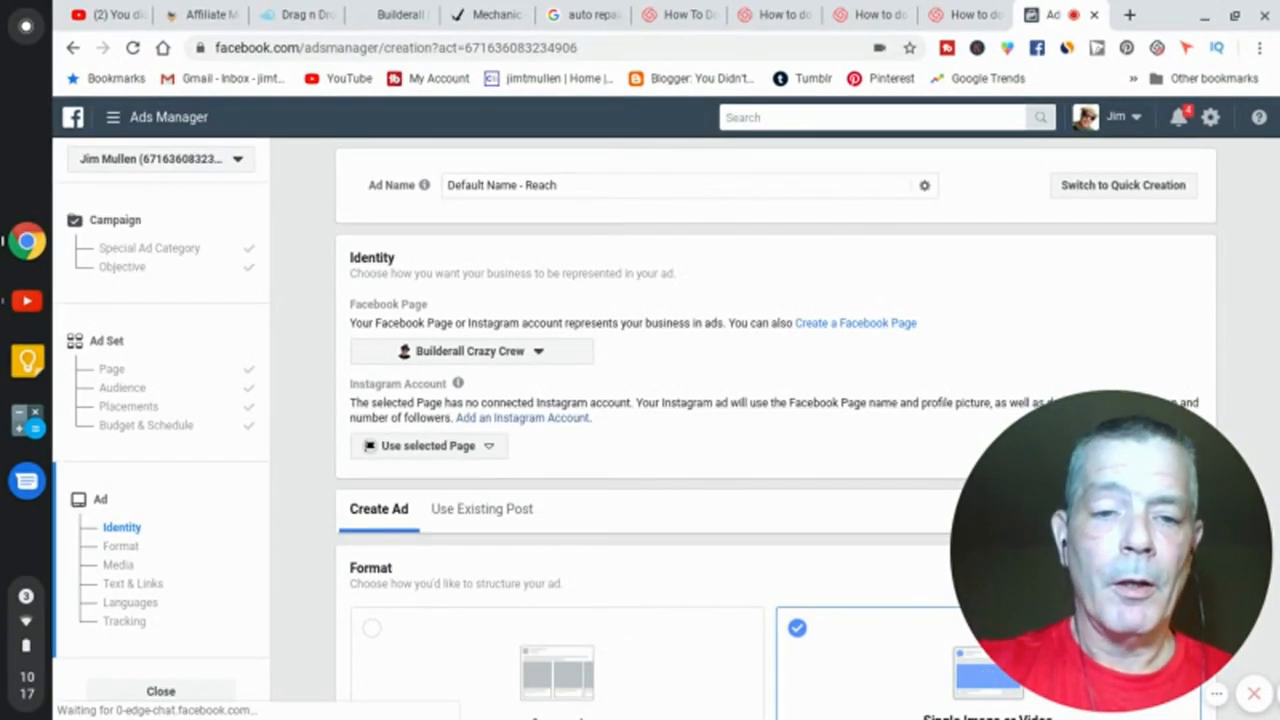
scroll(down, 3)
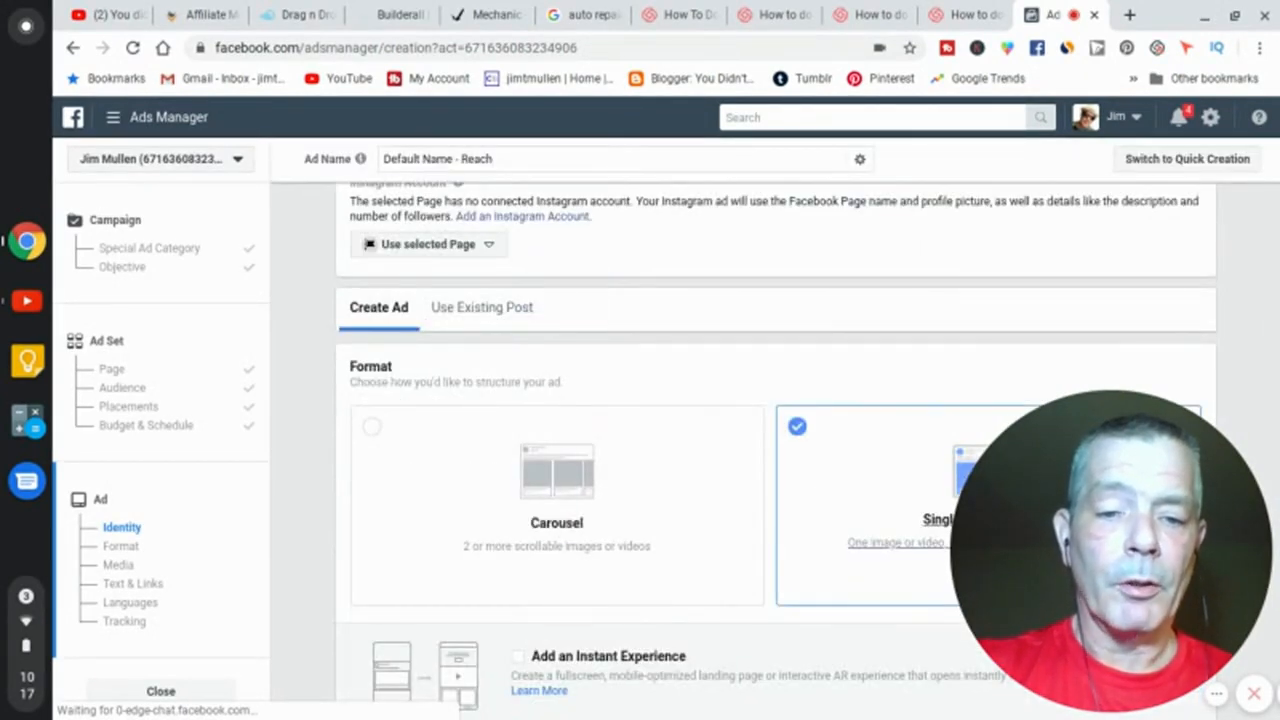
scroll(down, 3)
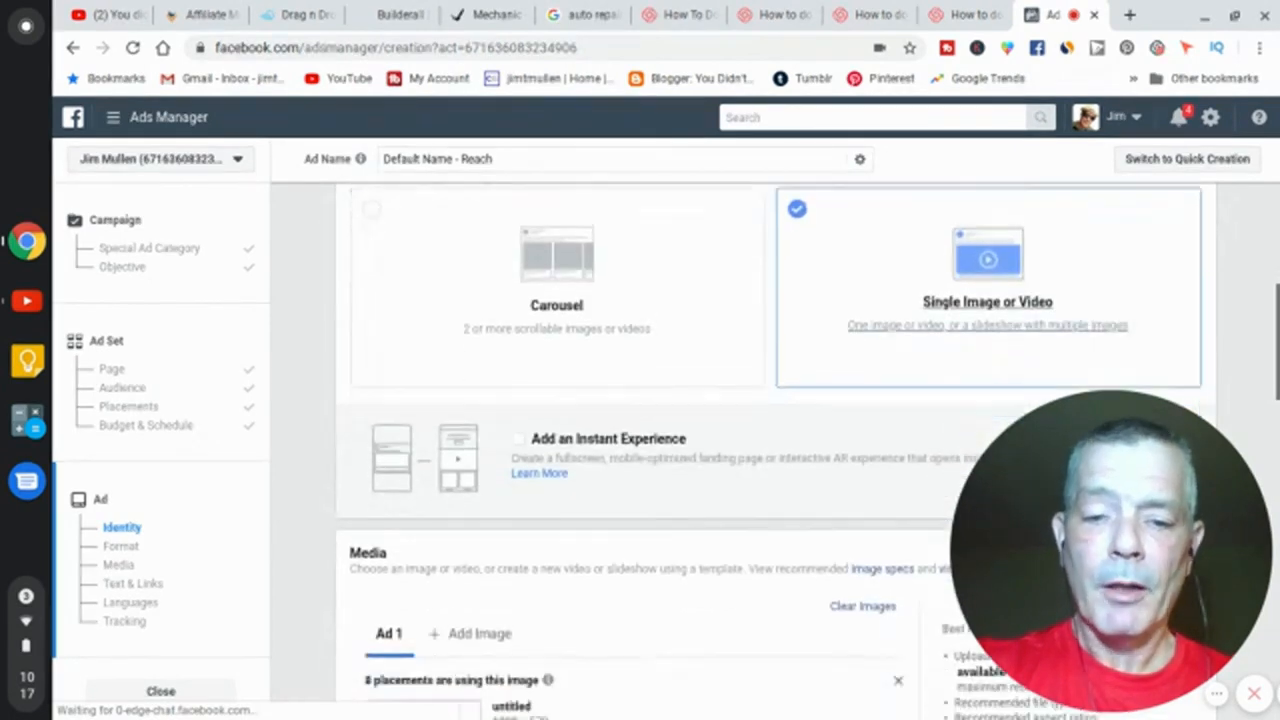
scroll(down, 3)
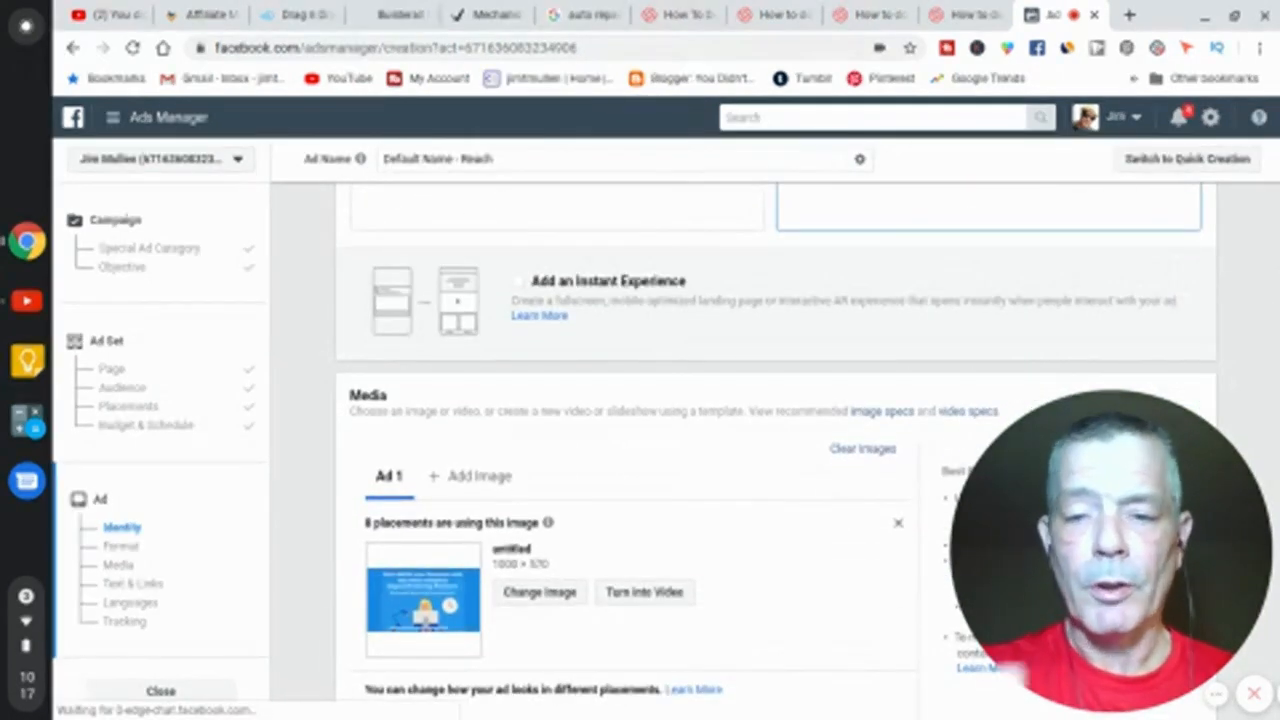
click(120, 545)
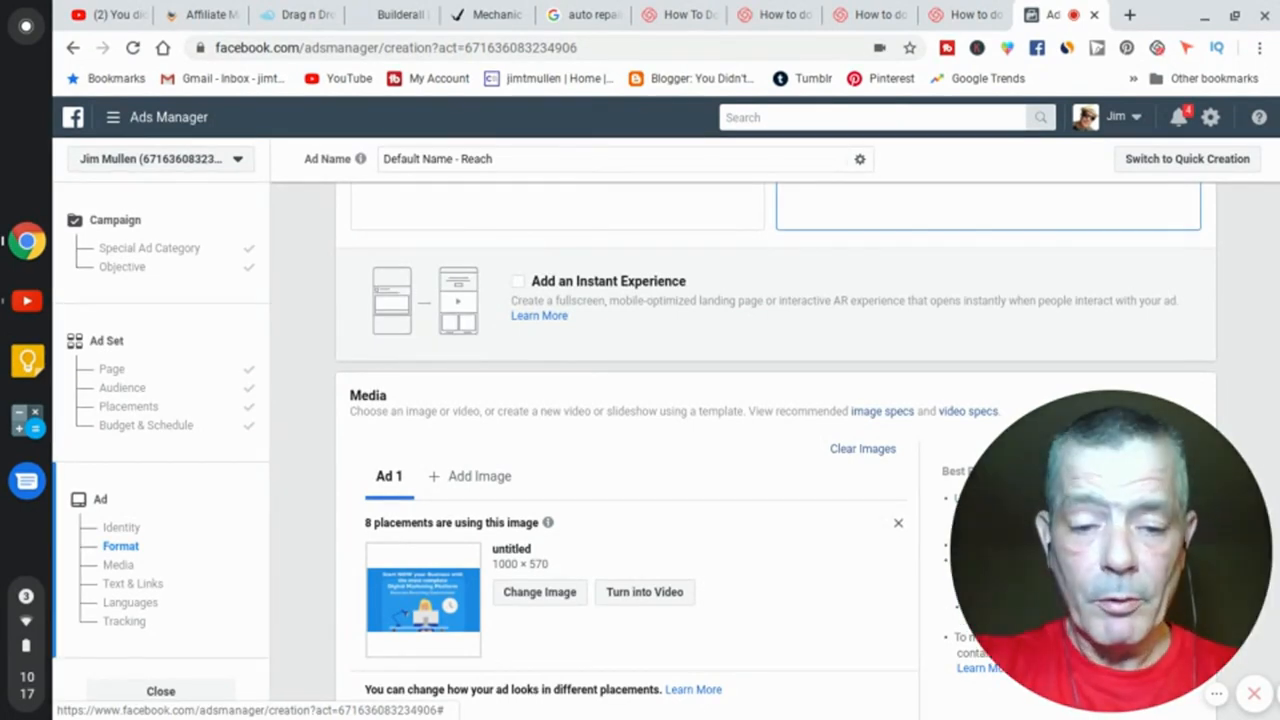
scroll(down, 3)
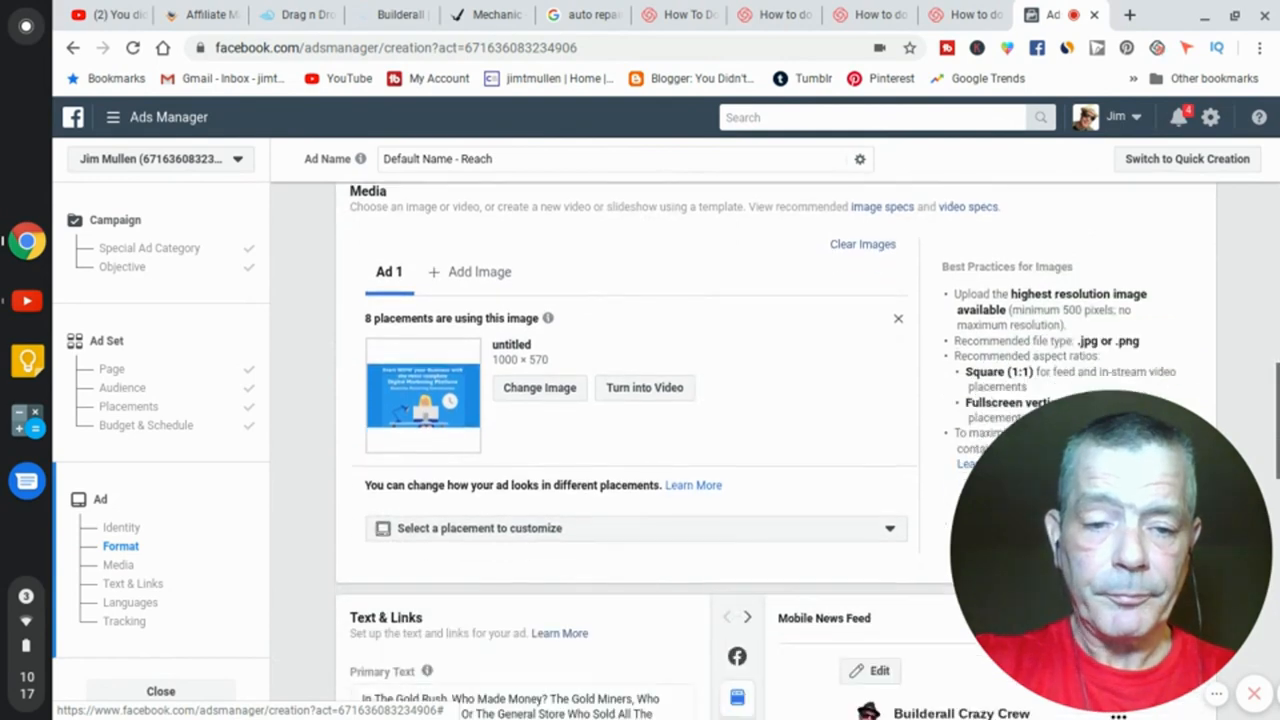
- Tick Add a website URL in Text & Links to reveal Headline, Description and URL fields
scroll(down, 3)
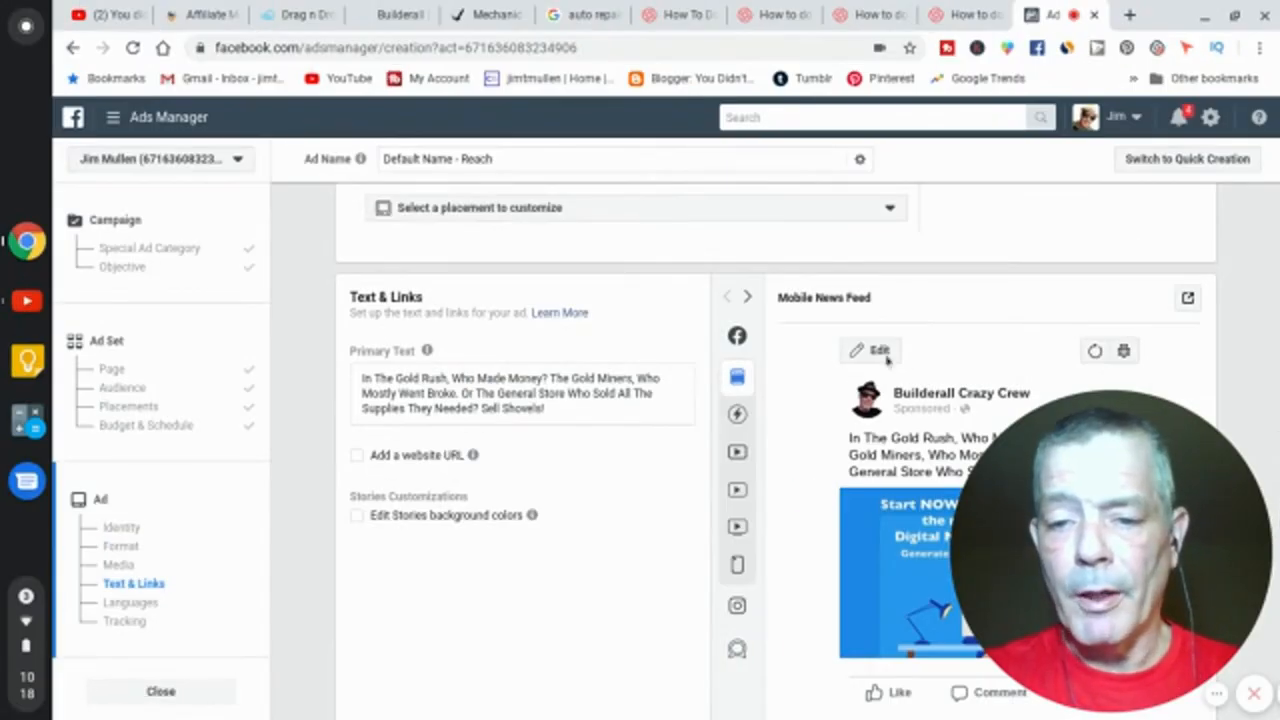
mouse_move(885, 508)
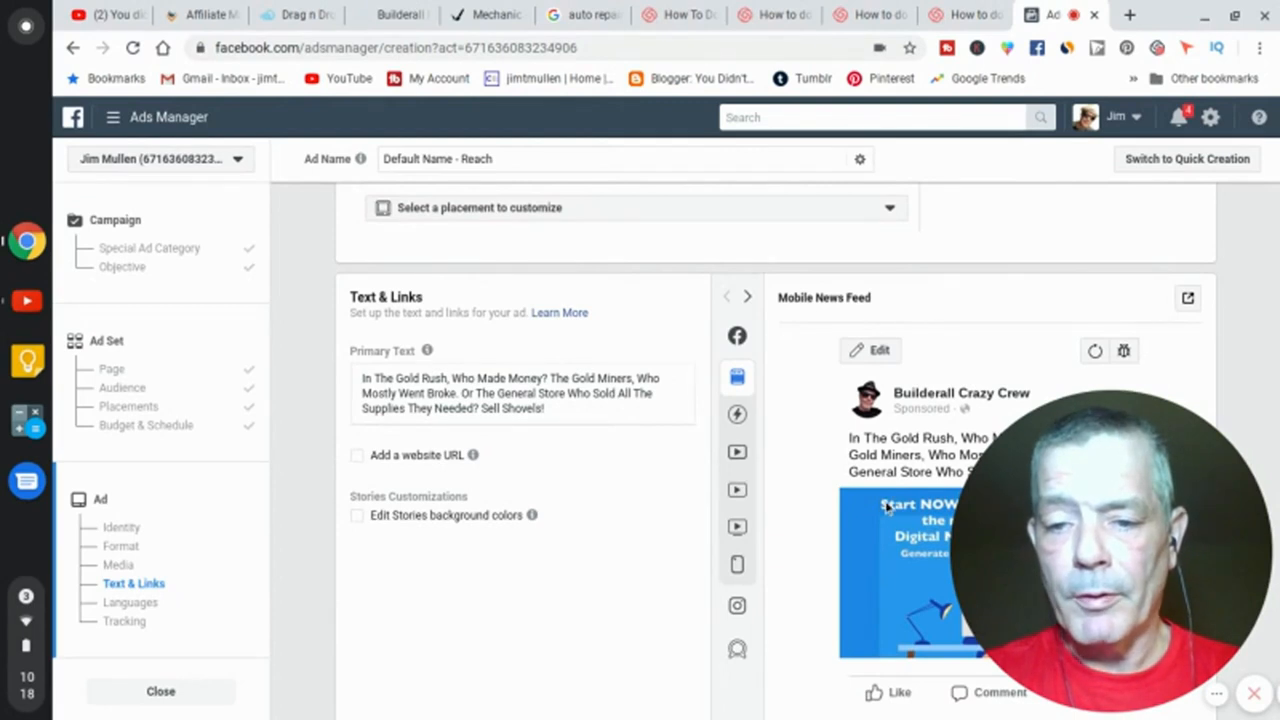
mouse_move(770, 447)
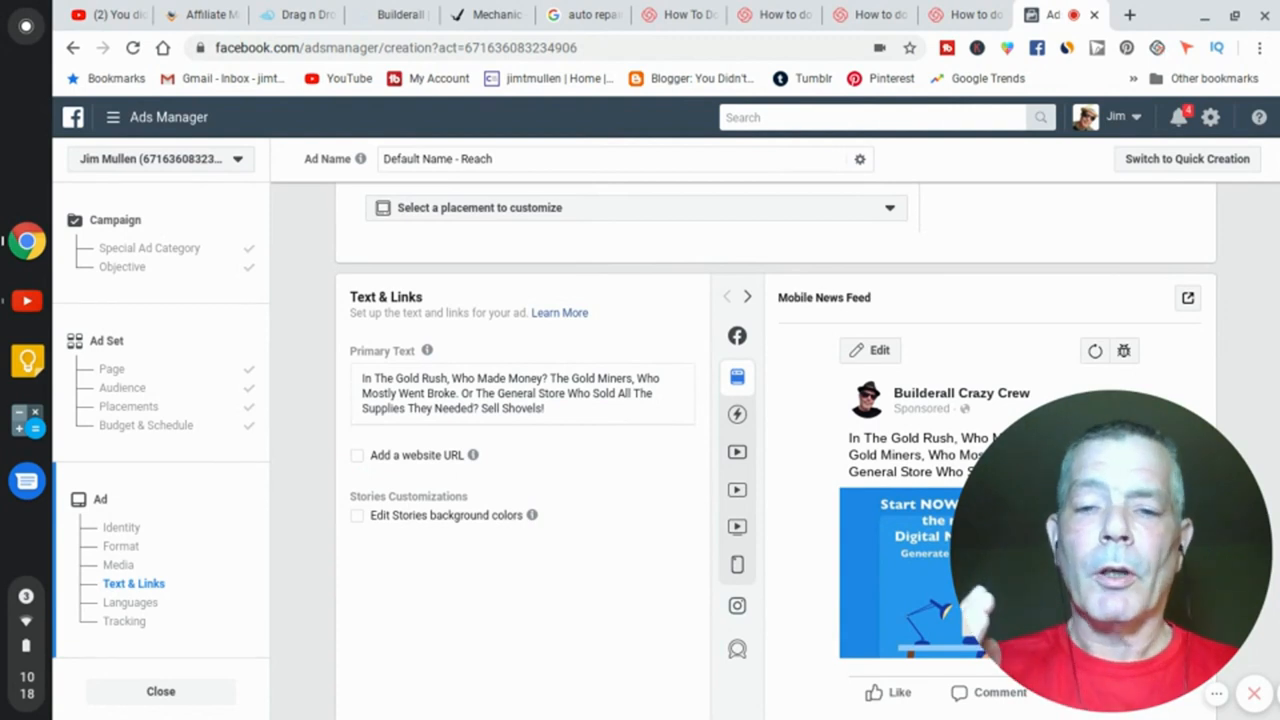
click(357, 455)
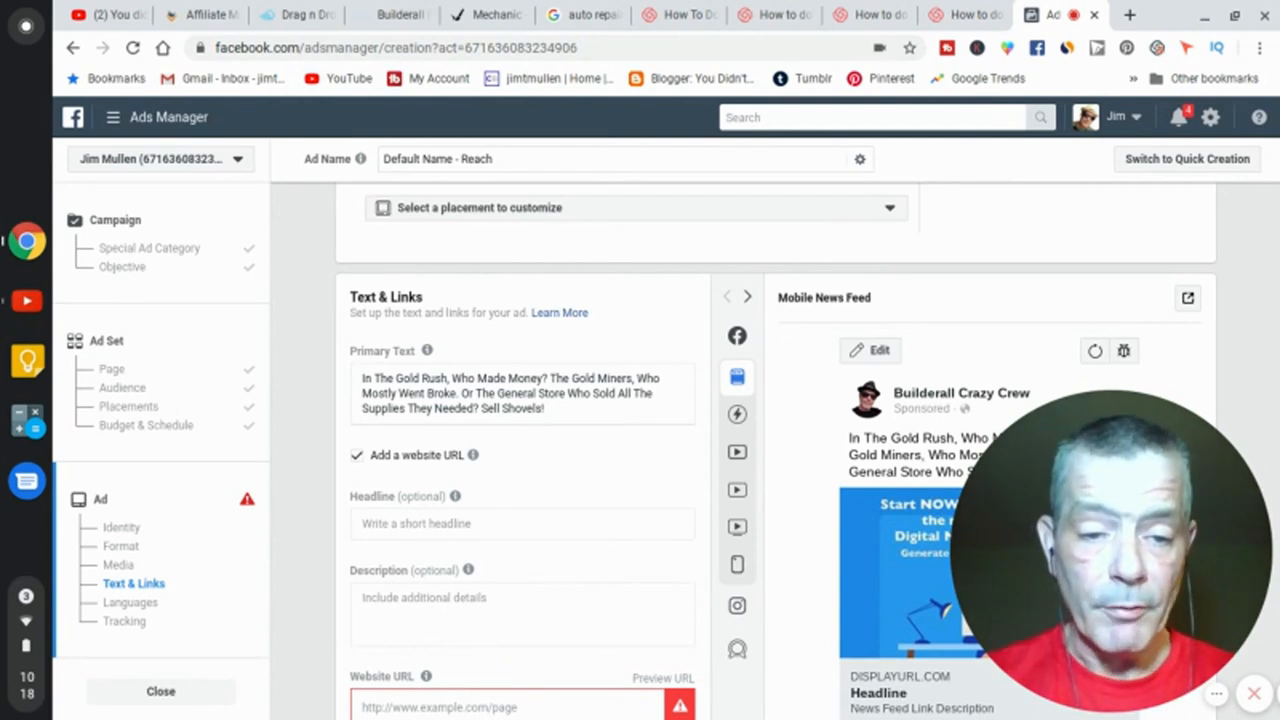
mouse_move(388, 518)
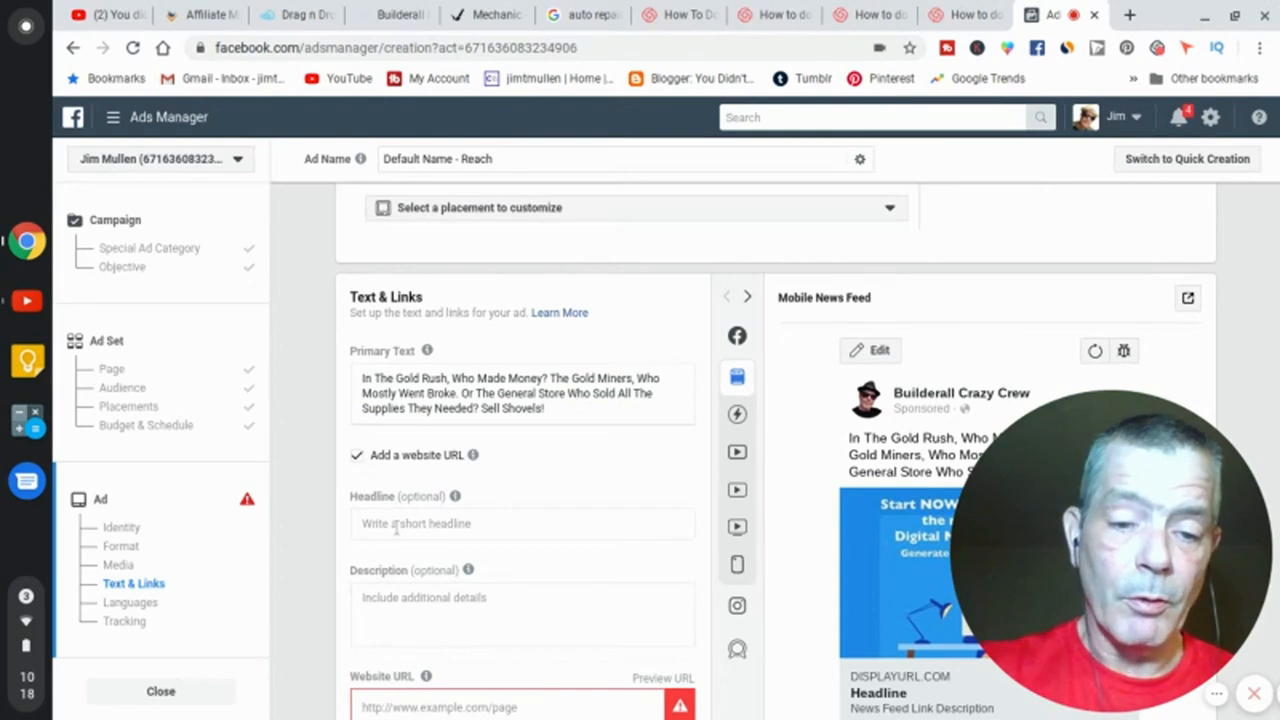
- Scroll to Call to Action and expand the No Button dropdown of options
scroll(down, 3)
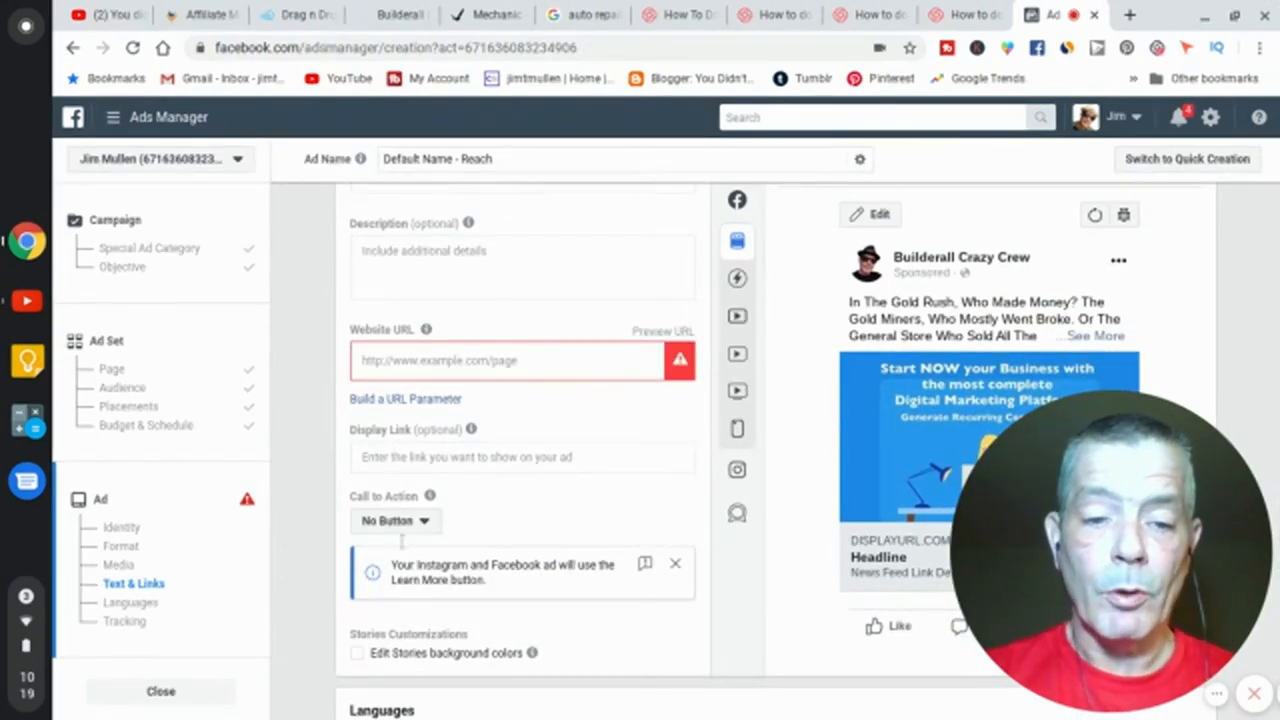
scroll(down, 3)
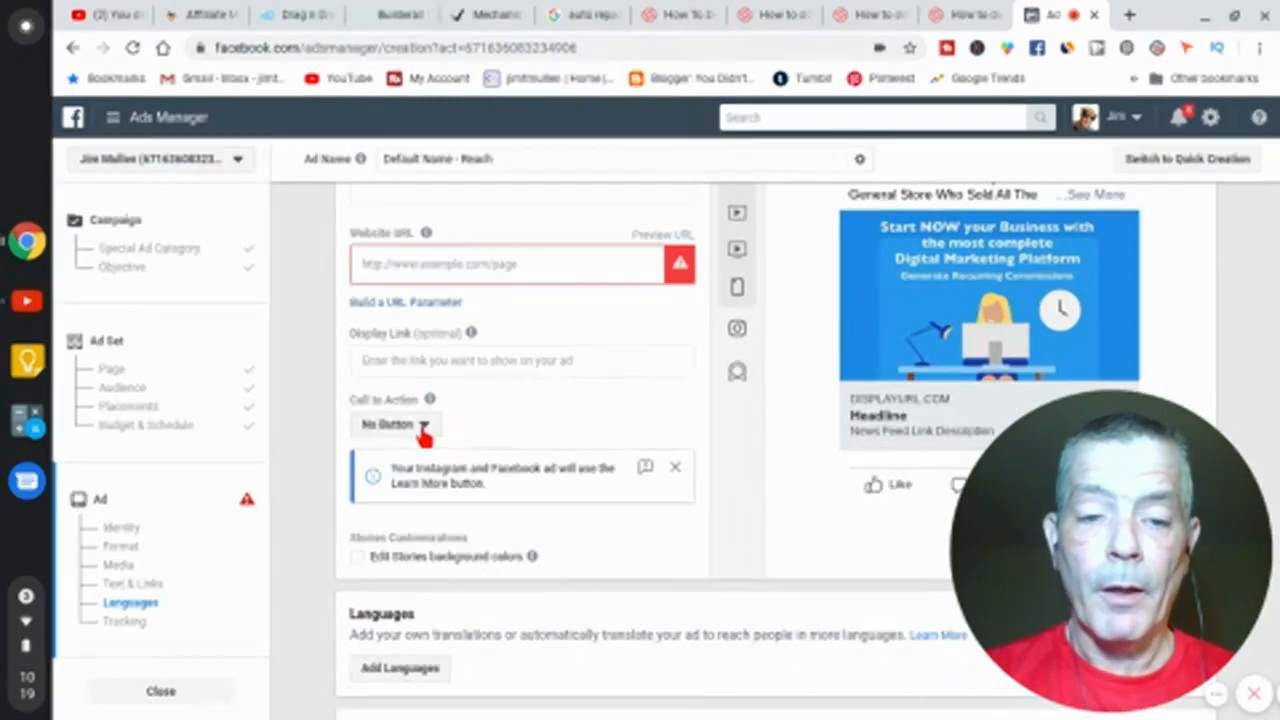
click(392, 424)
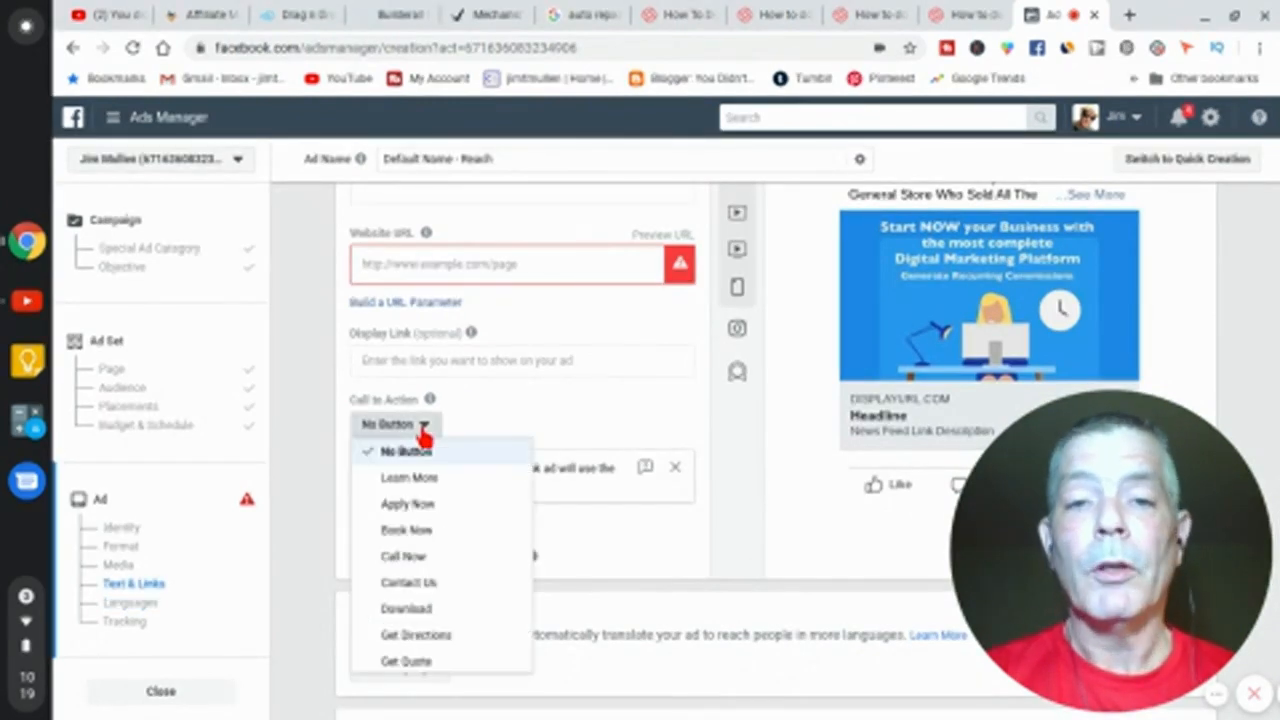